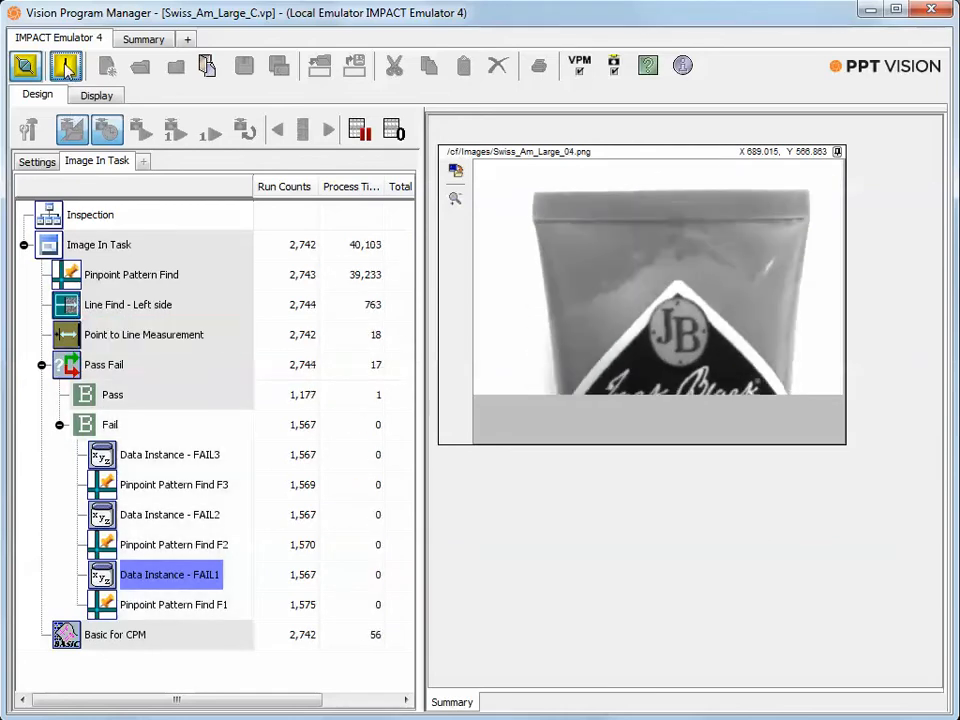
Display Data Instance - FAIL1 properties beside the tube label inspection image
double_click(169, 574)
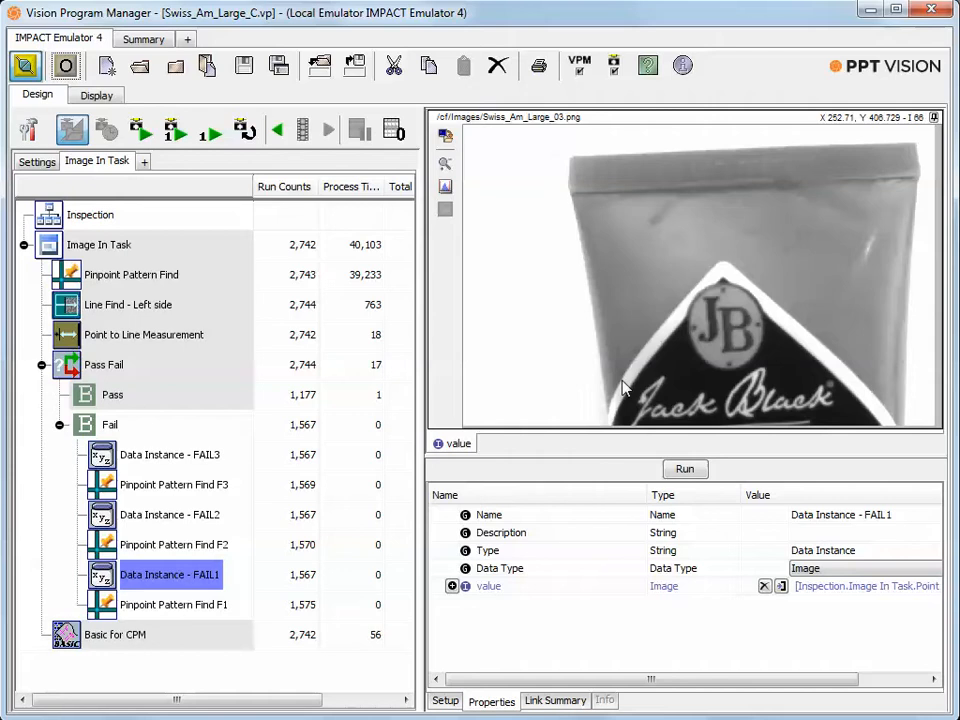
mouse_move(733, 271)
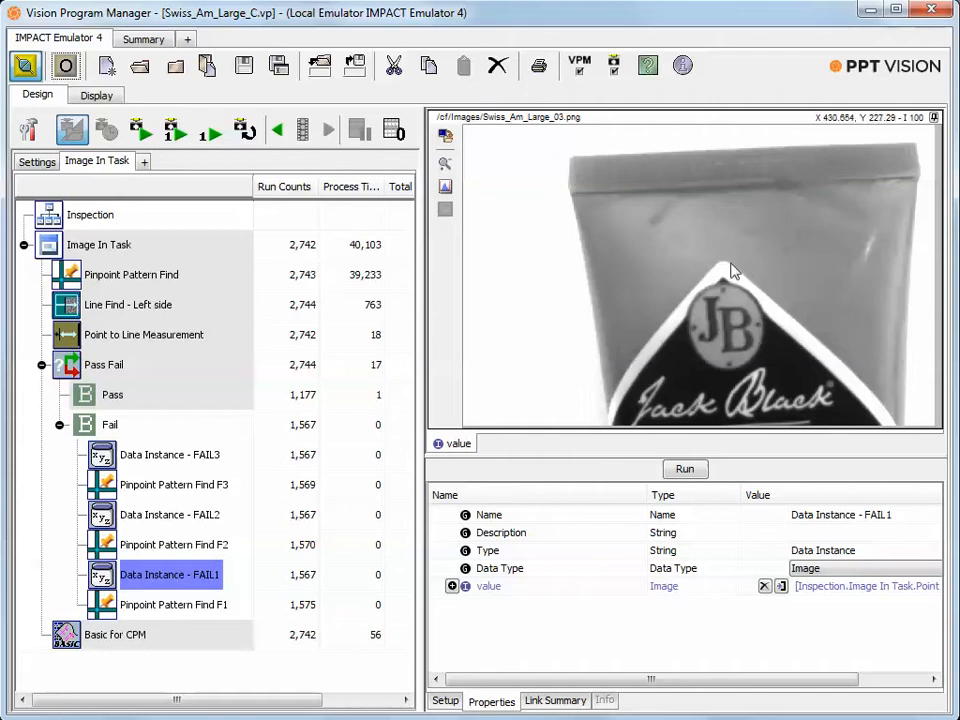
mouse_move(740, 362)
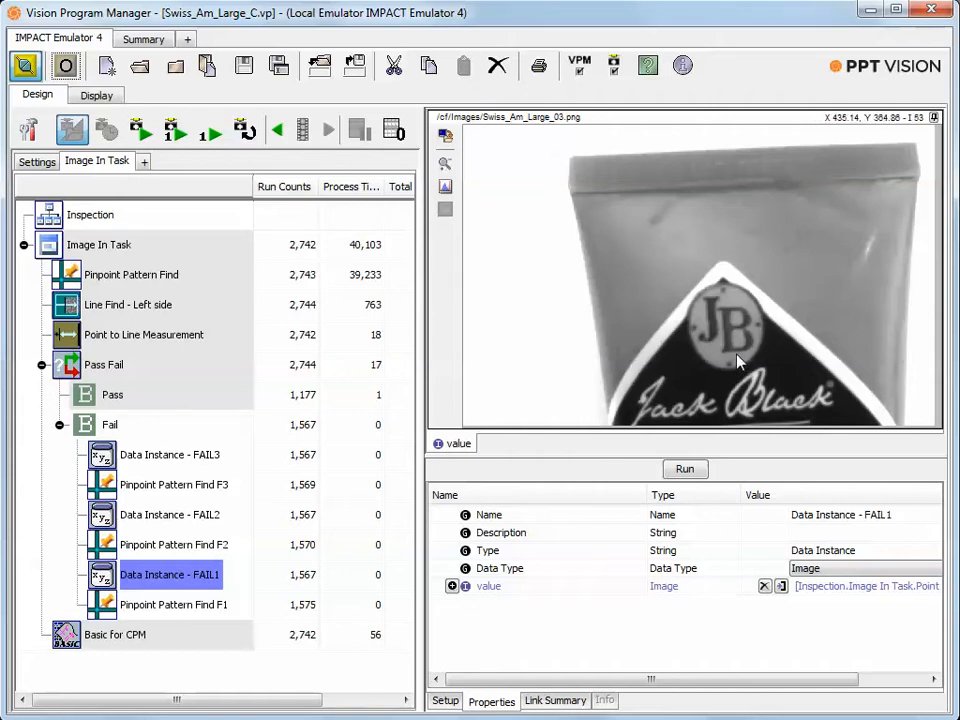
mouse_move(642, 338)
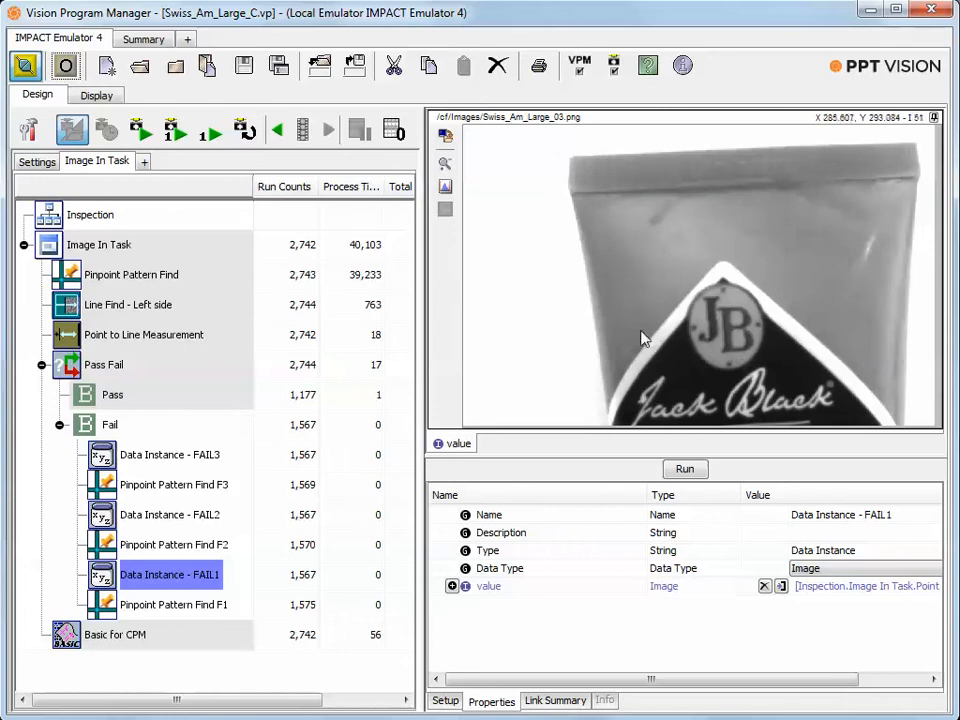
mouse_move(715, 295)
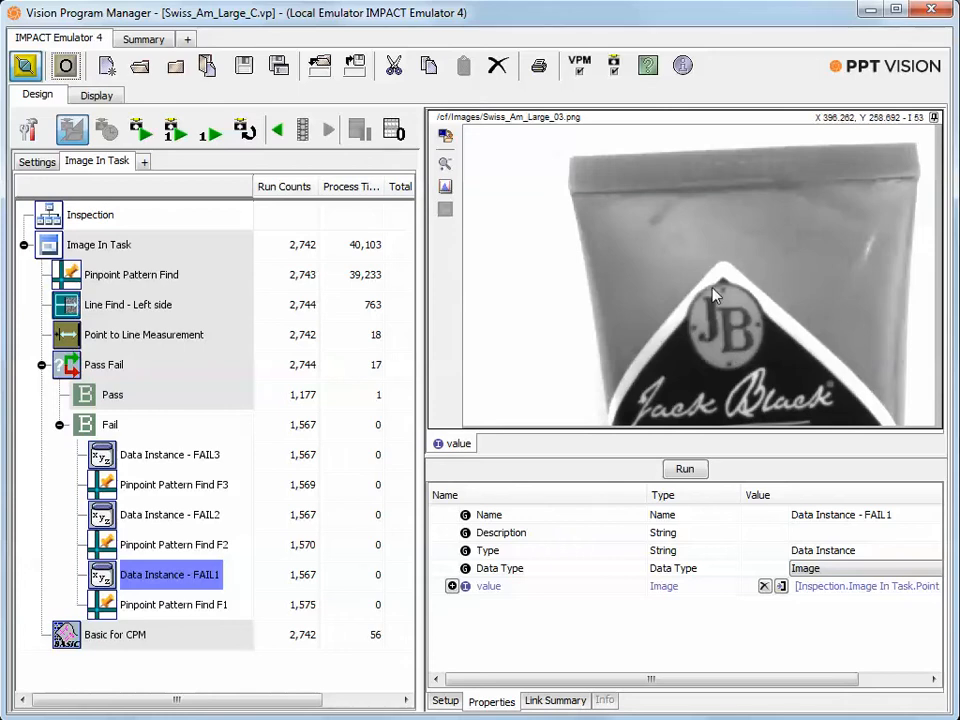
mouse_move(697, 340)
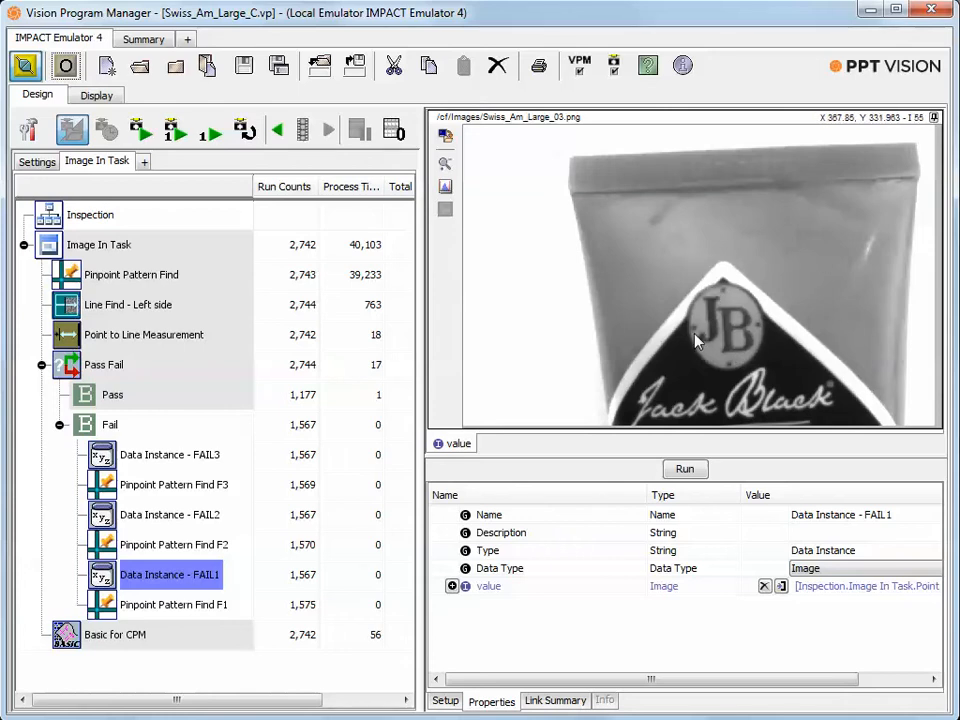
Run the inspection image by image until Point to Line Measurement fails on image 11
left_click(175, 130)
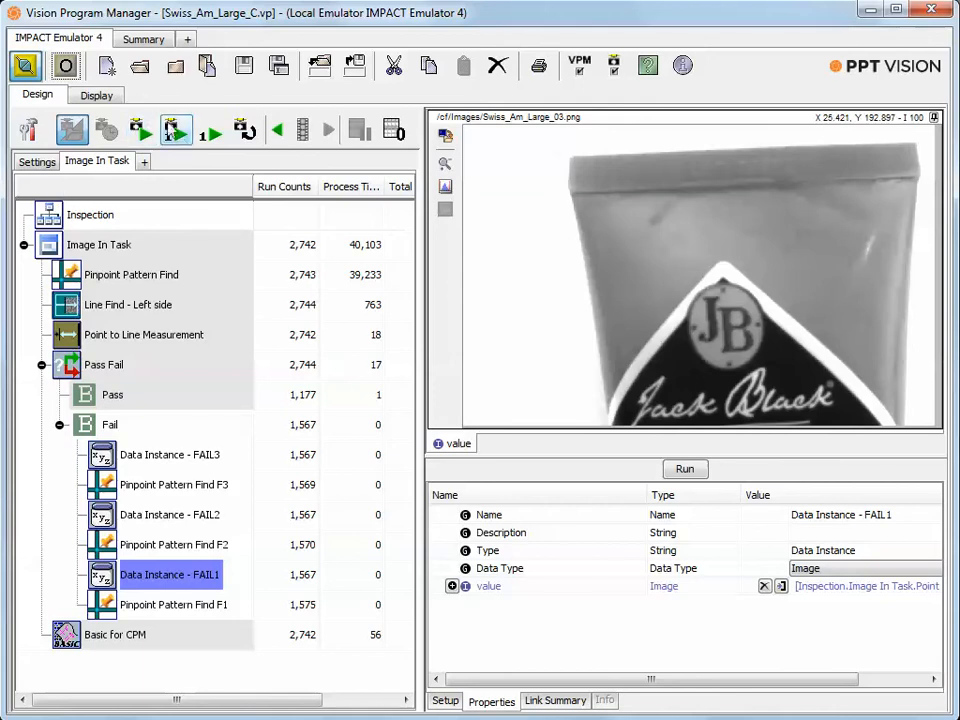
left_click(175, 130)
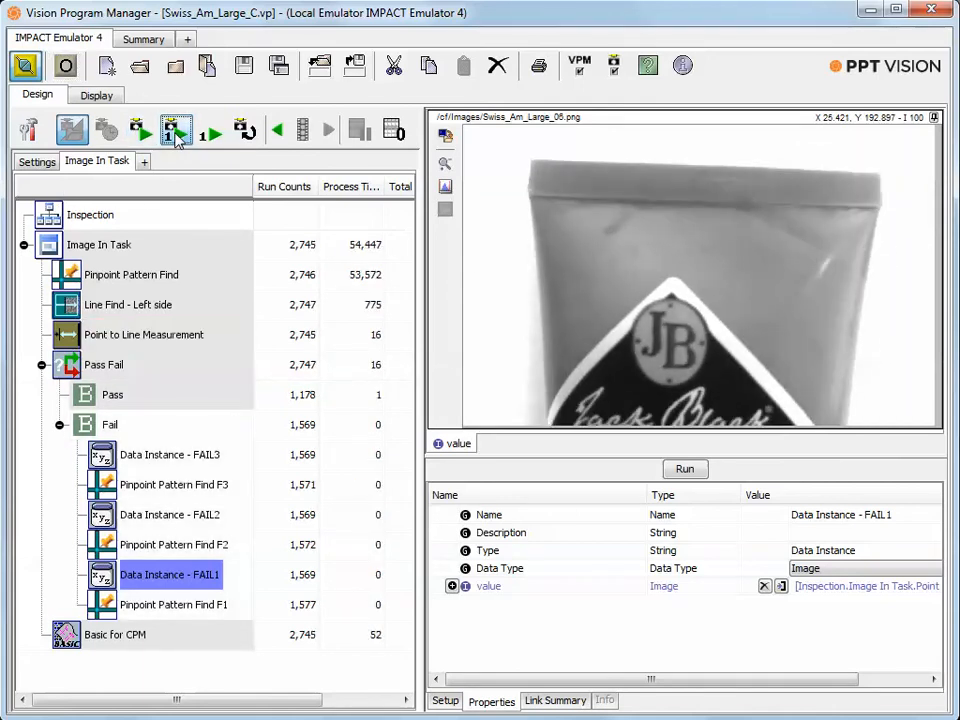
left_click(176, 130)
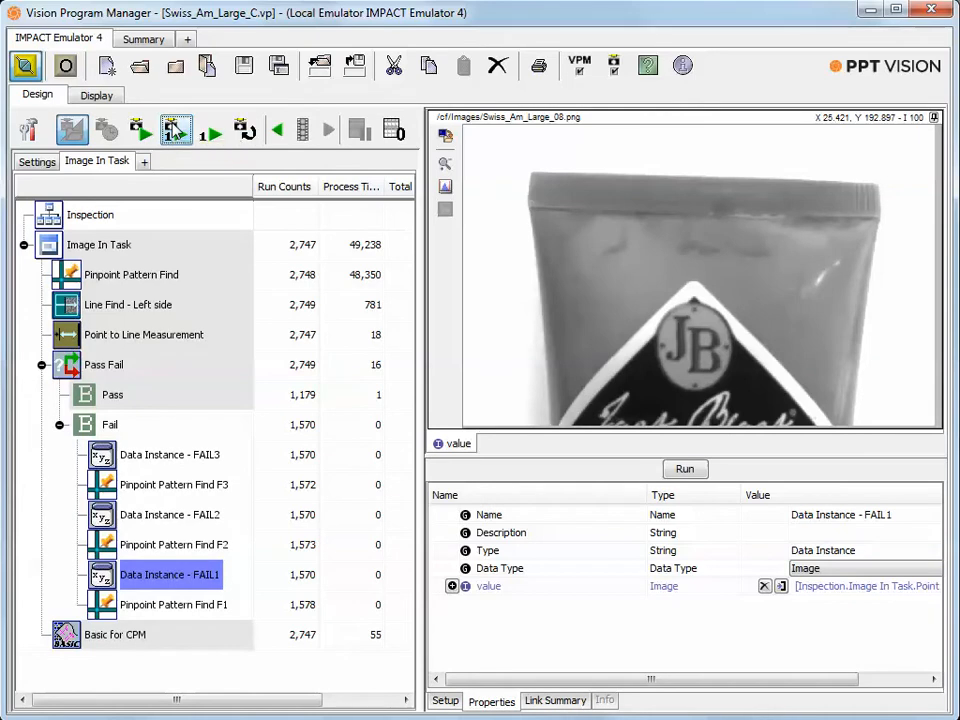
left_click(176, 130)
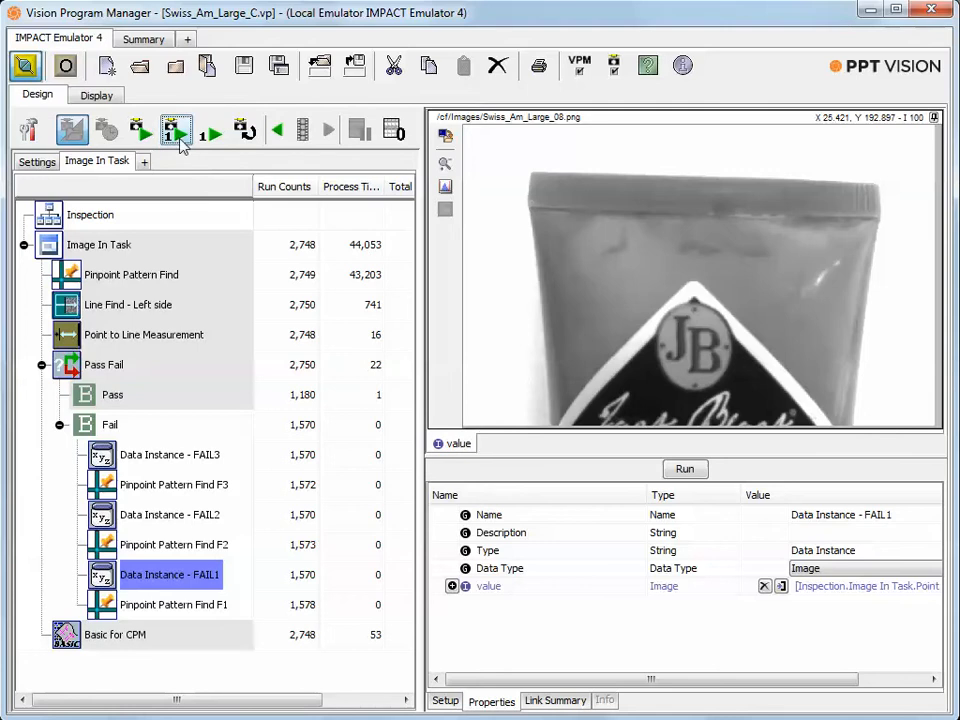
left_click(175, 130)
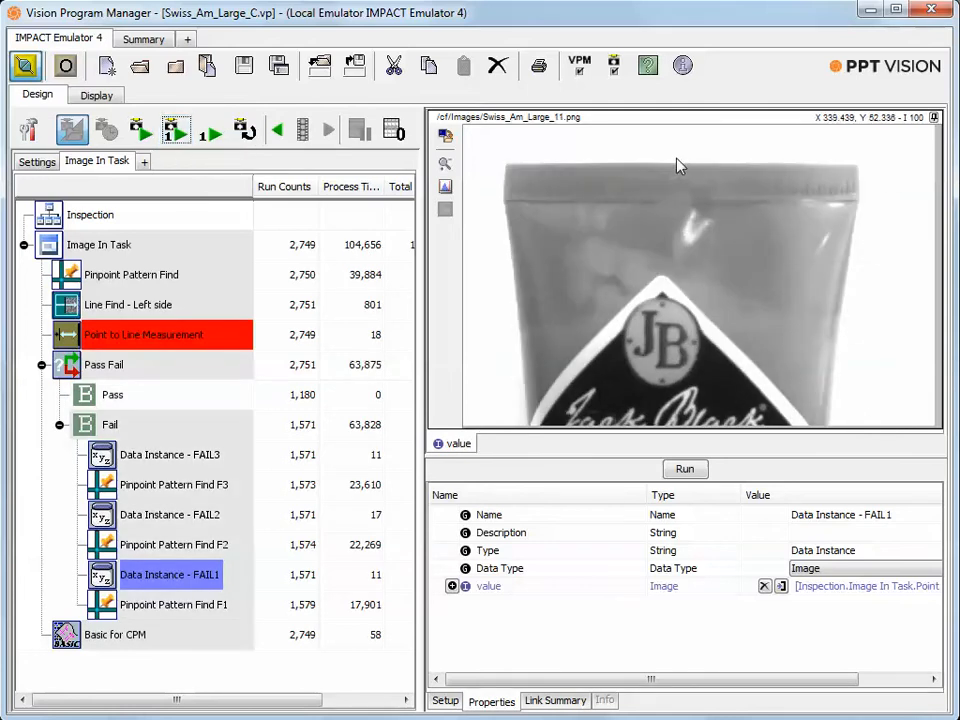
mouse_move(670, 140)
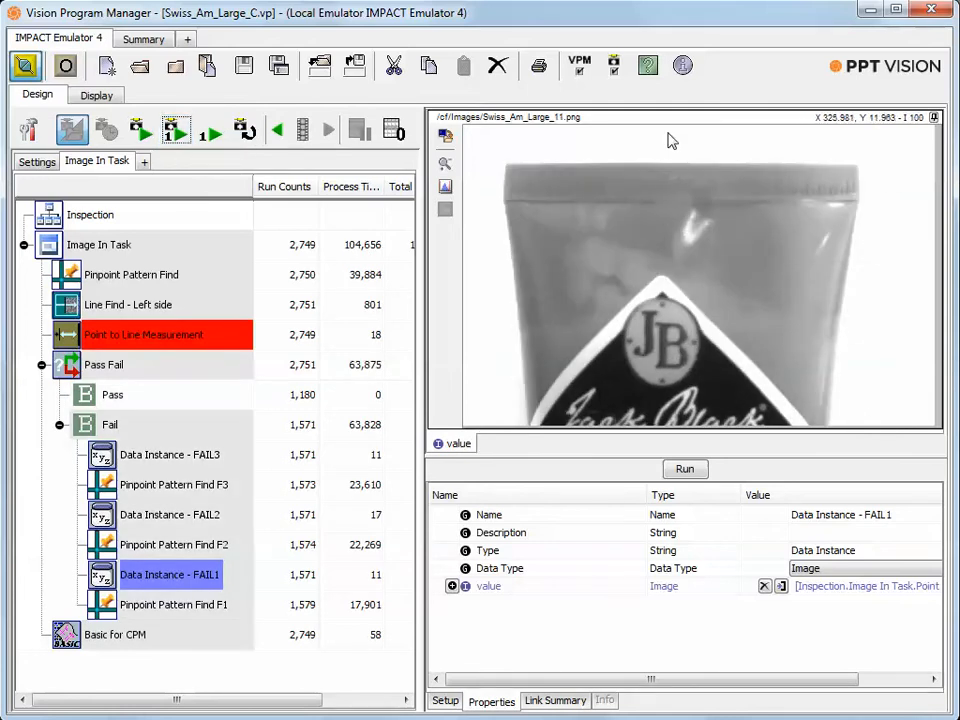
mouse_move(665, 130)
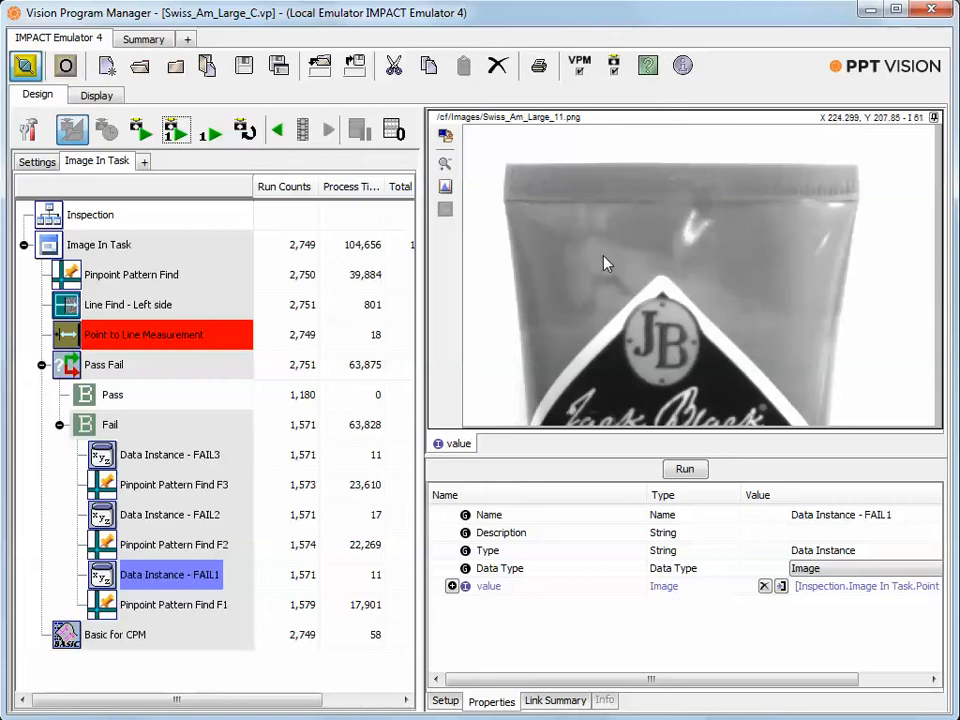
mouse_move(727, 413)
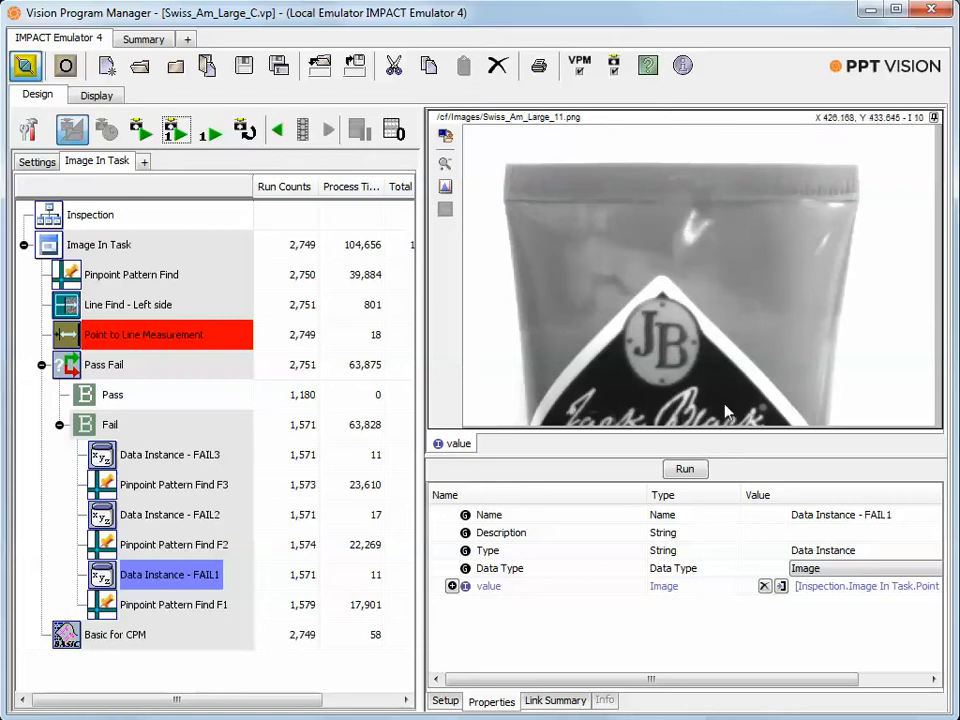
mouse_move(712, 292)
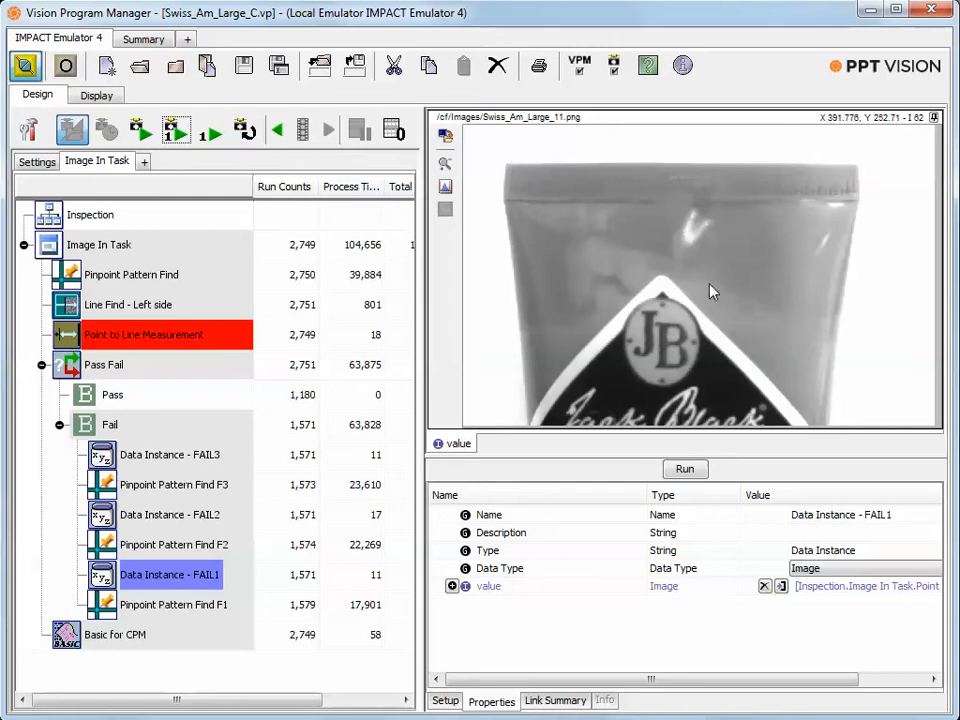
mouse_move(648, 281)
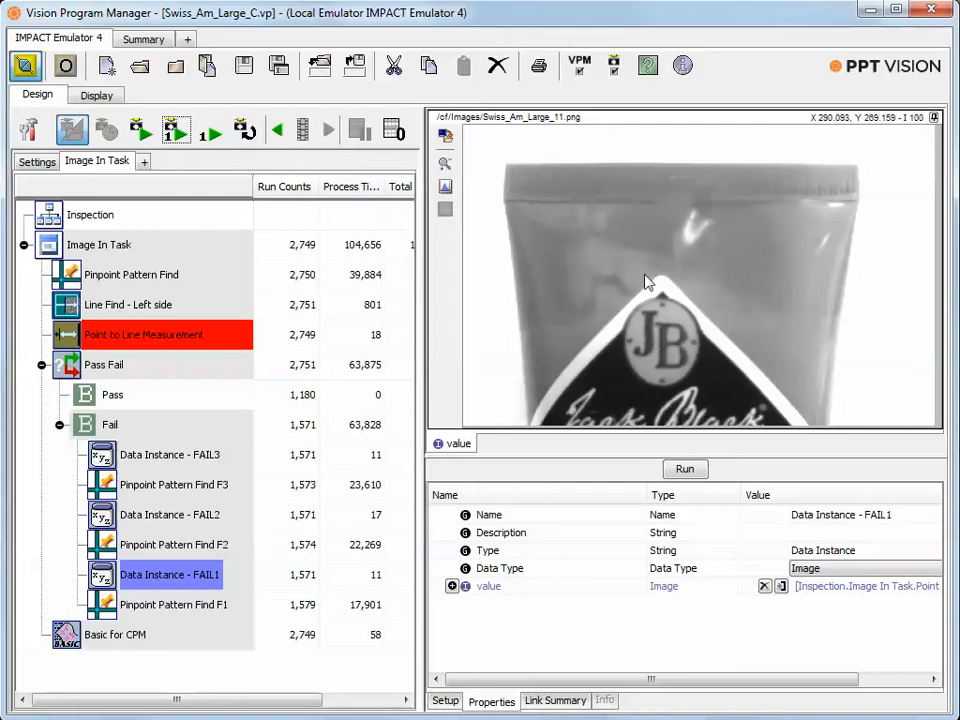
mouse_move(675, 222)
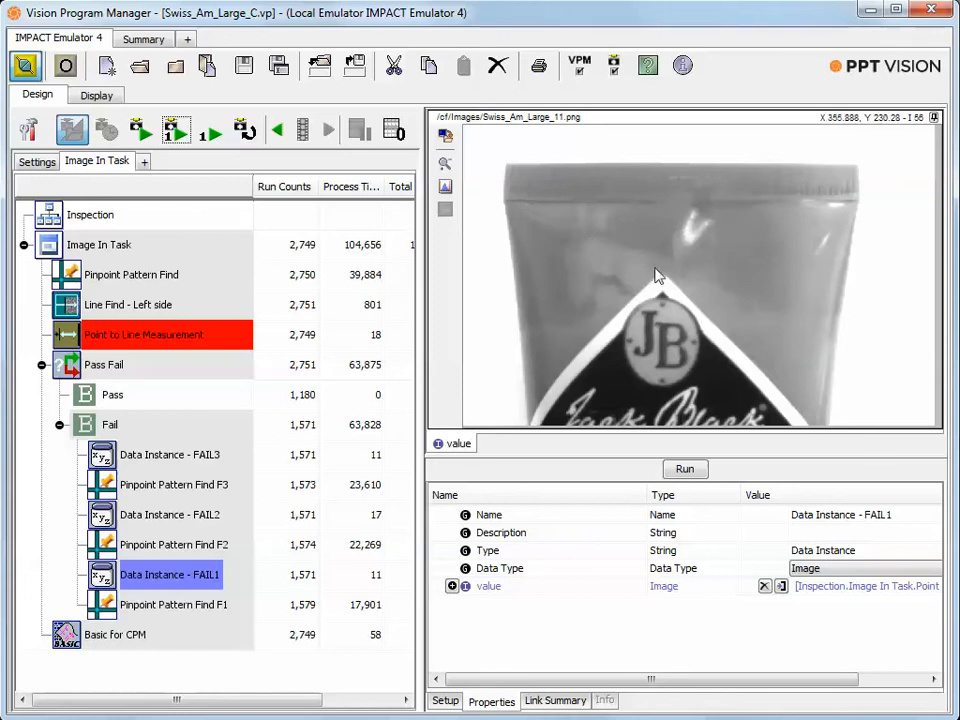
mouse_move(575, 270)
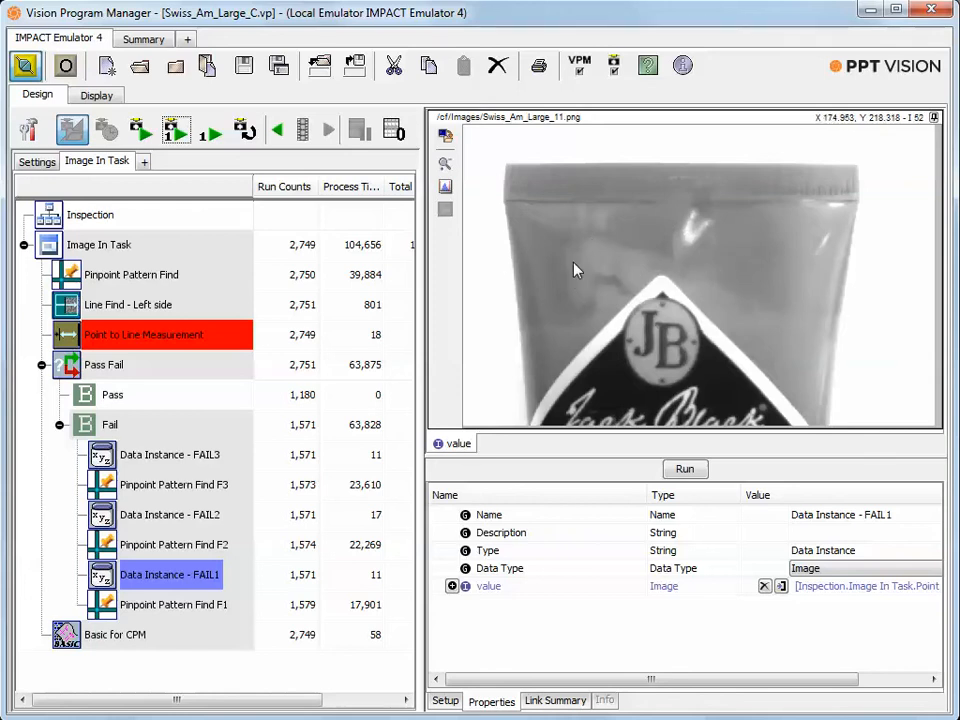
mouse_move(57, 148)
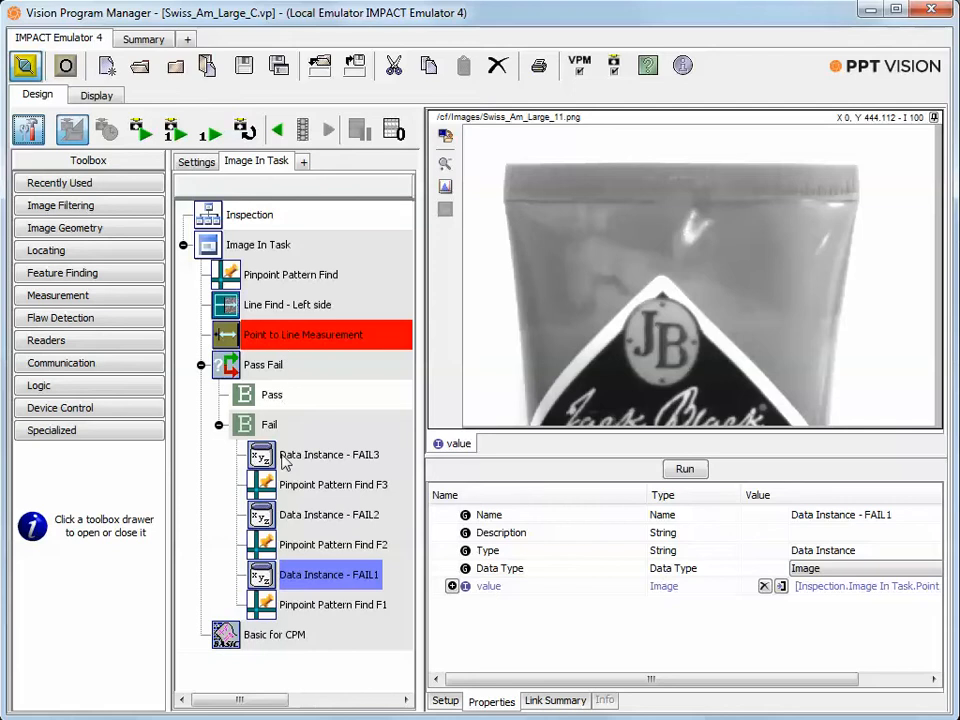
mouse_move(278, 273)
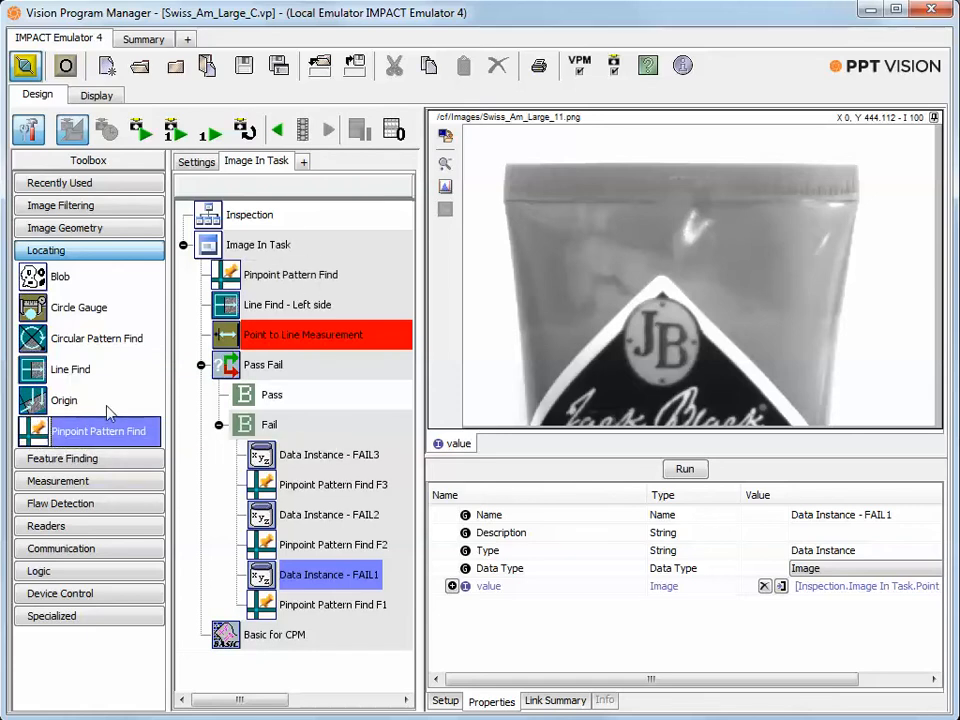
mouse_move(125, 387)
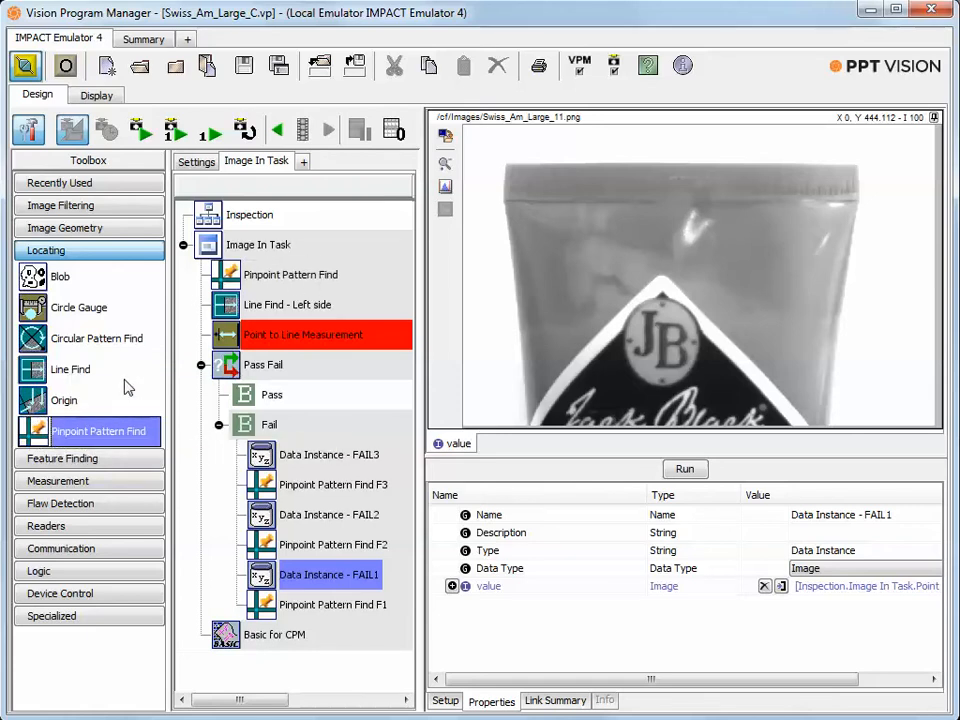
Select Pinpoint Pattern Find to view its trained JB logo match on image 11
left_click(291, 274)
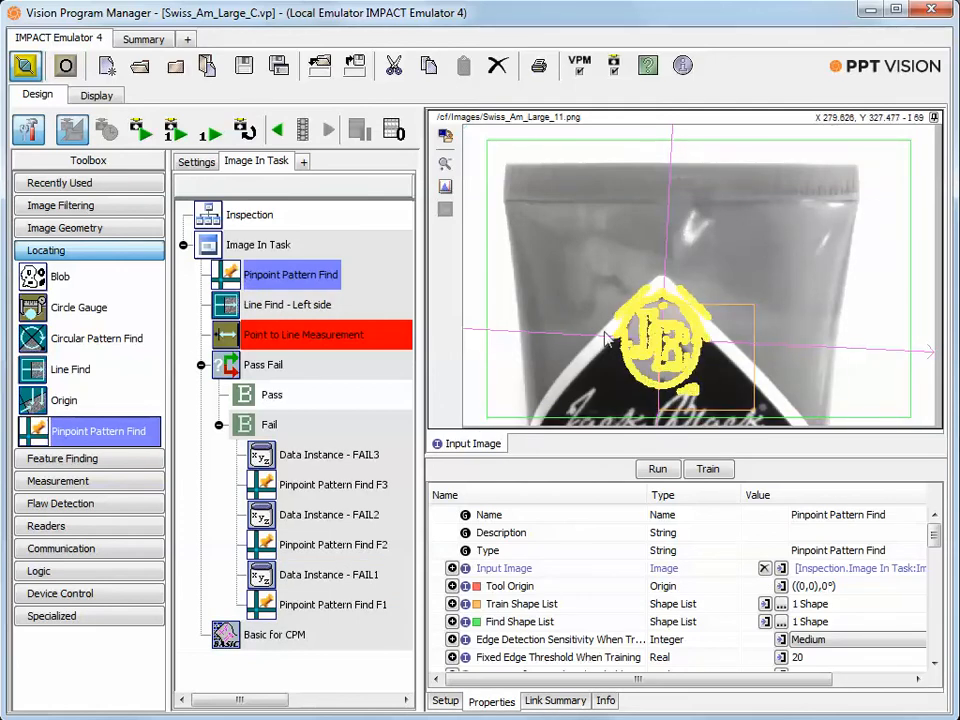
Review Point to Line Measurement on image 11, then show Pass Fail with Input 3 false
left_click(288, 304)
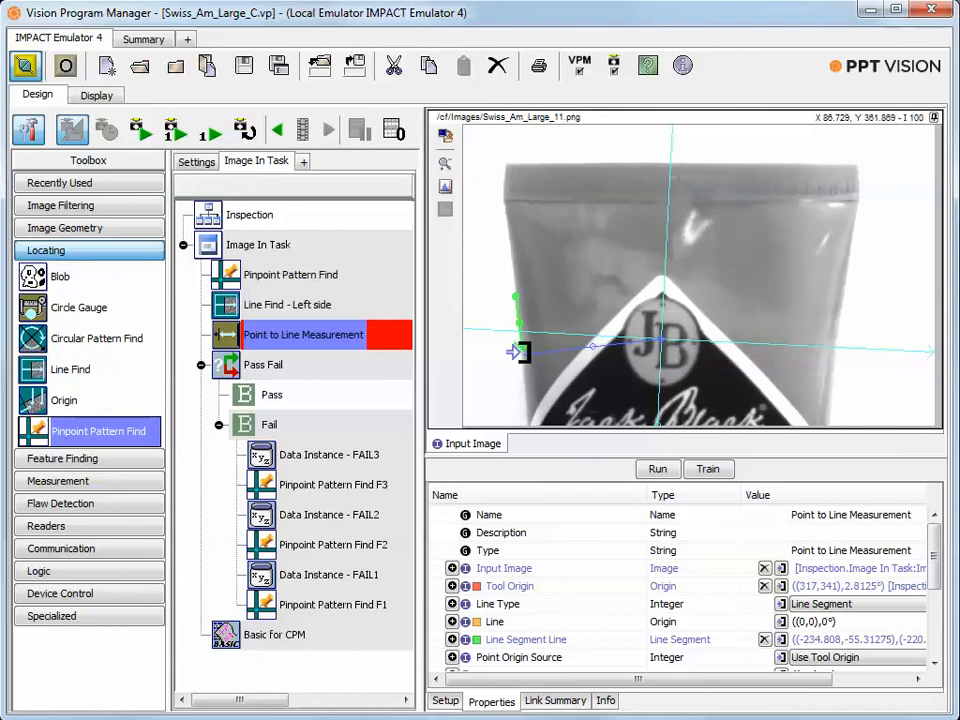
mouse_move(685, 337)
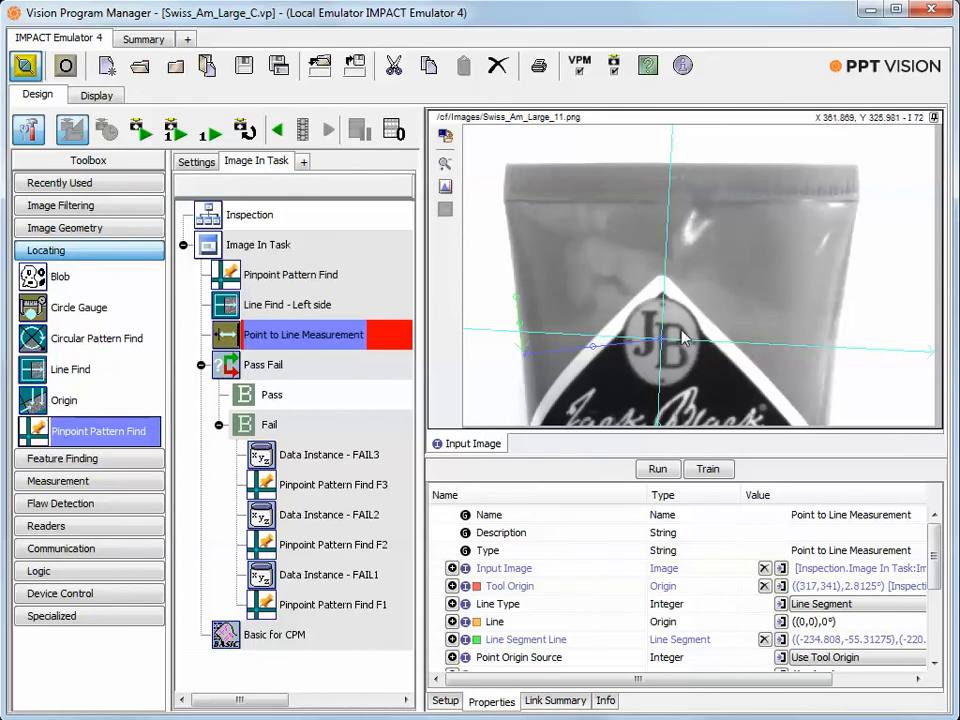
mouse_move(833, 303)
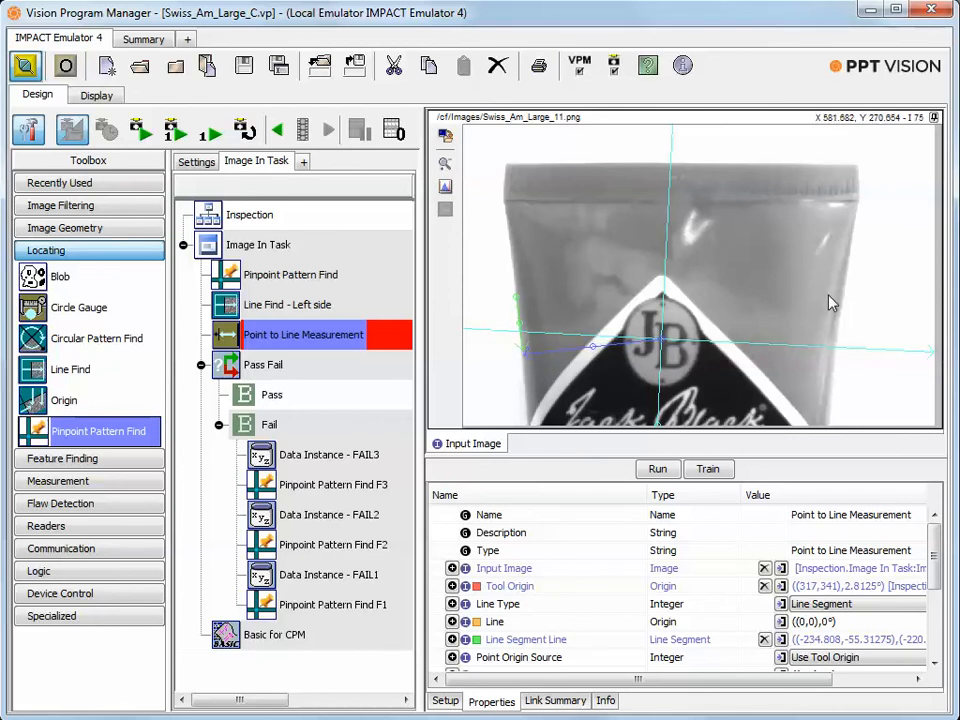
mouse_move(570, 347)
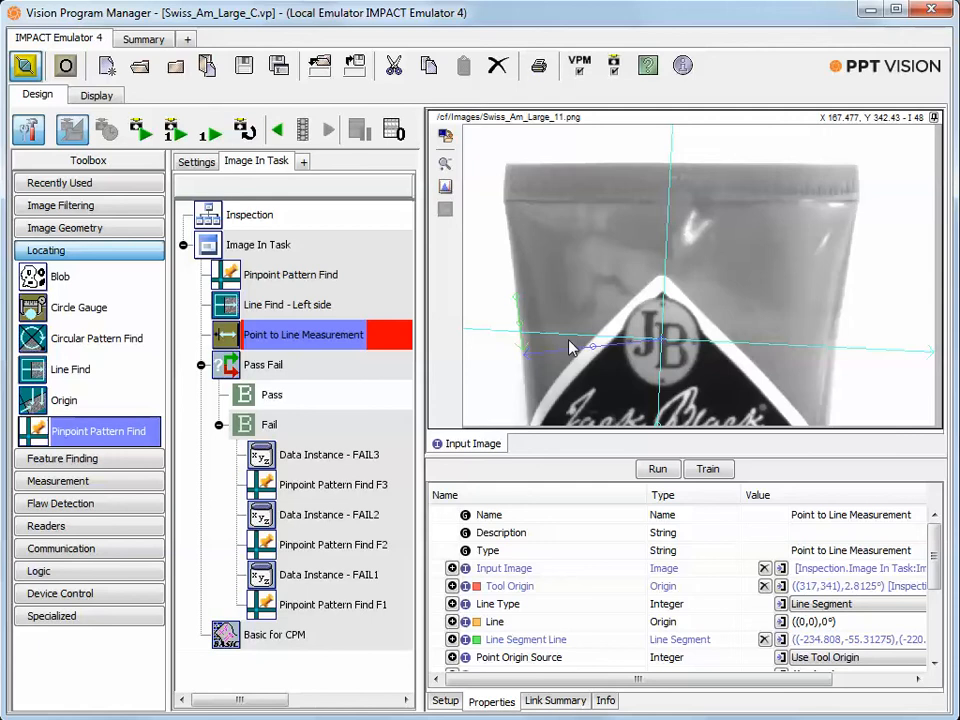
mouse_move(258, 400)
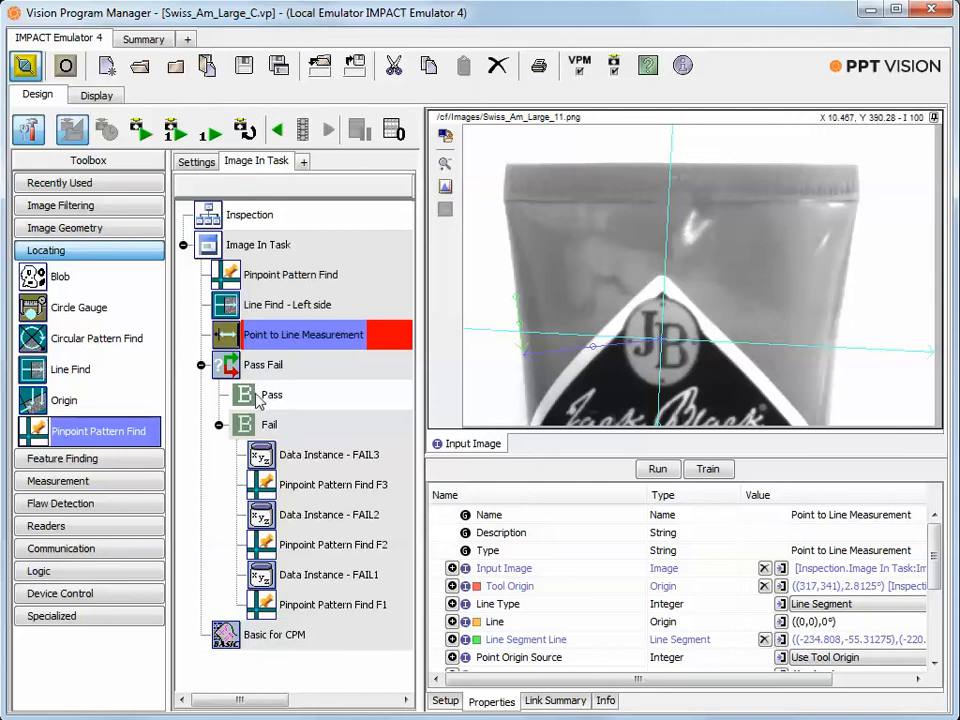
left_click(263, 364)
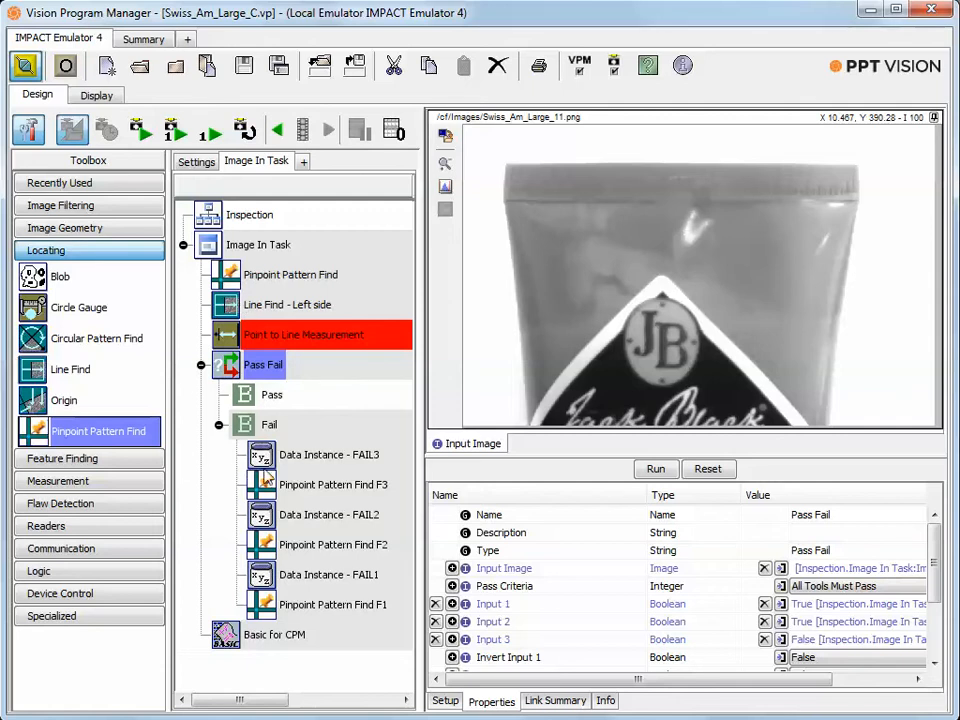
View the Basic for CPM script's 'FAIL Label too far LEFT' message, then return to Pass Fail
left_click(274, 634)
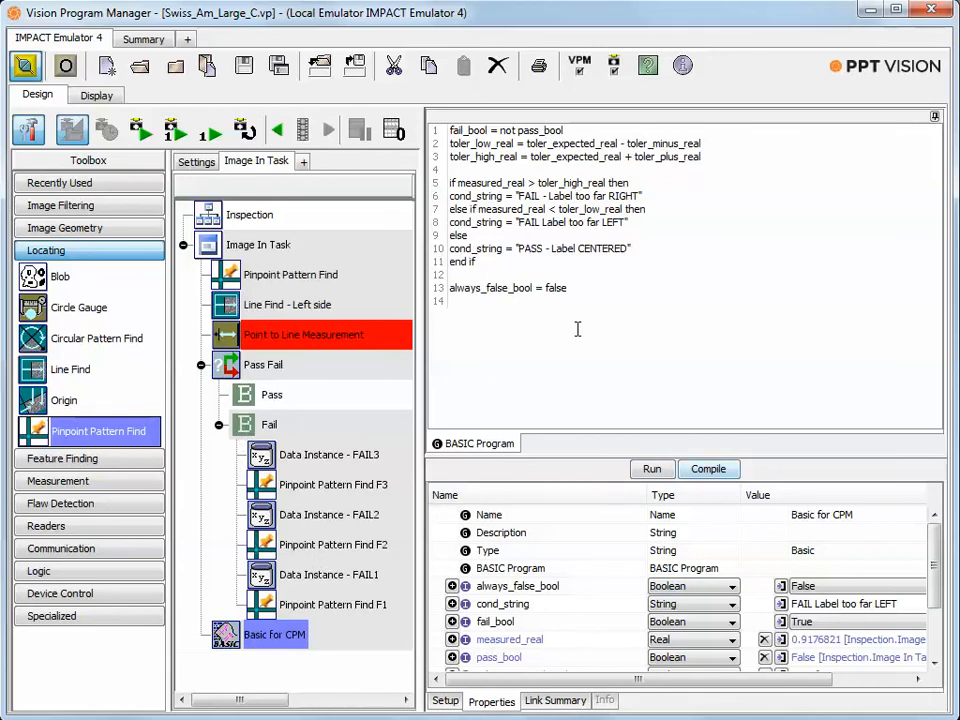
mouse_move(389, 405)
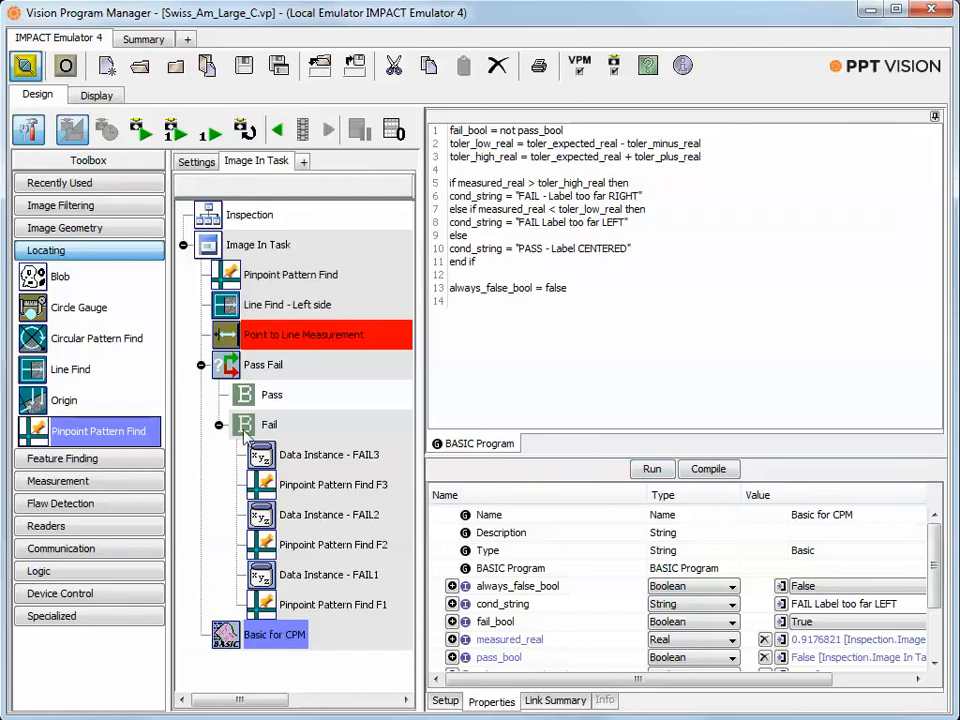
left_click(263, 364)
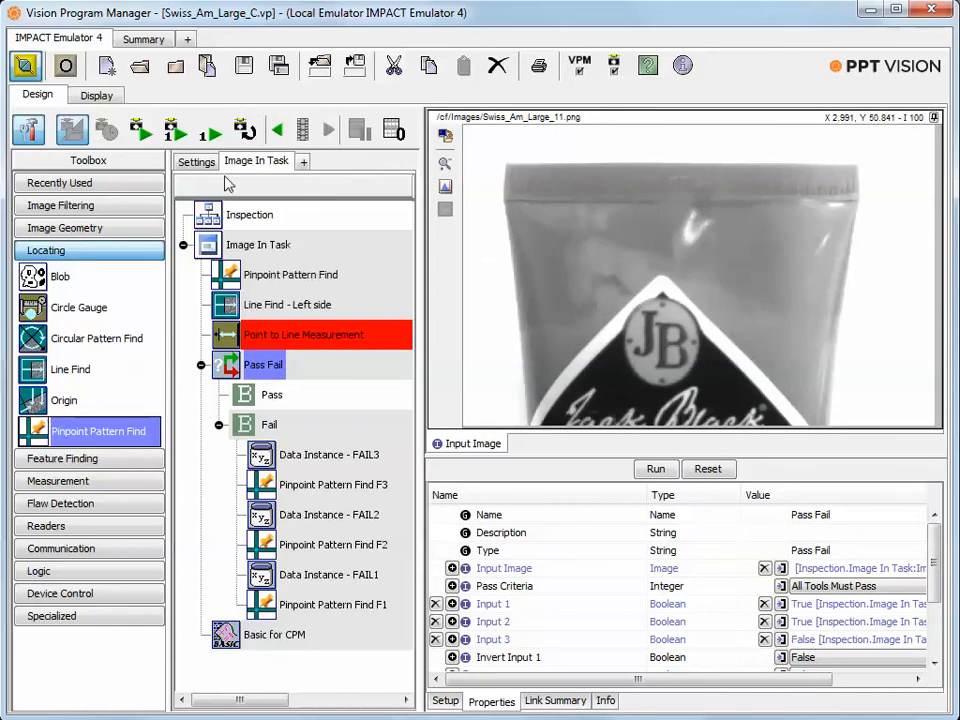
mouse_move(330, 333)
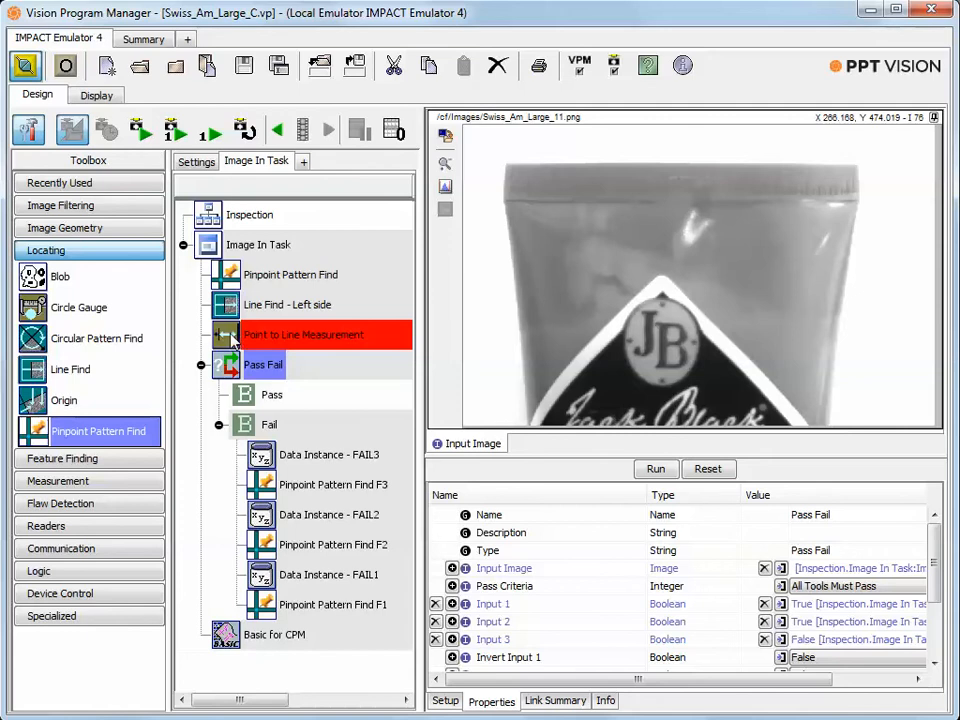
Show the measurement's 0.0625, 1.05, 0.0625 tolerance and run the inspection on image 02
left_click(303, 334)
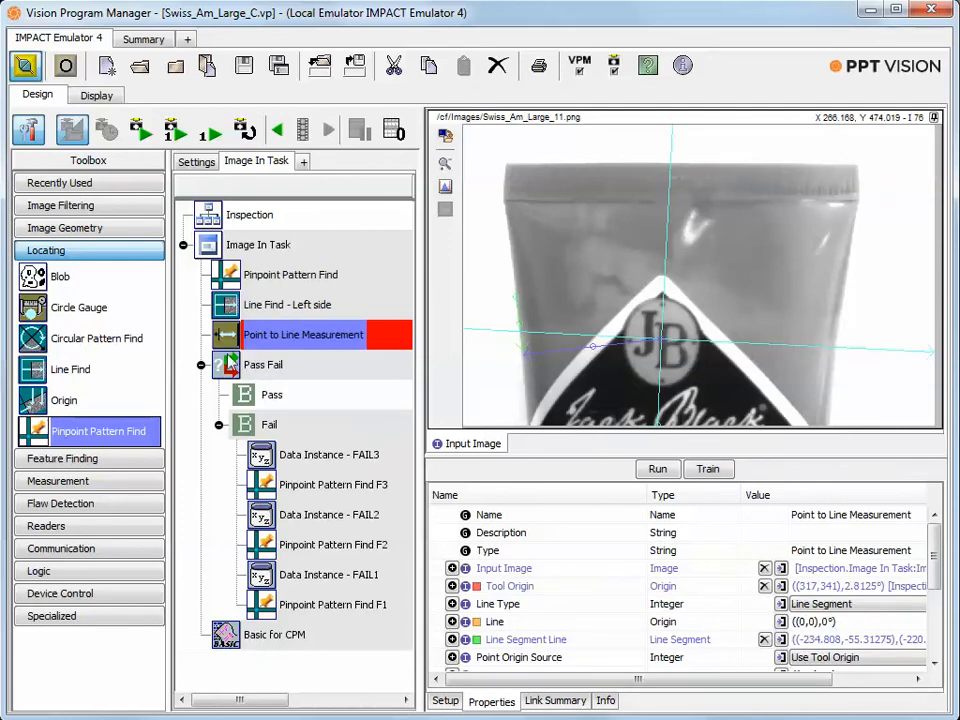
scroll("down", 3)
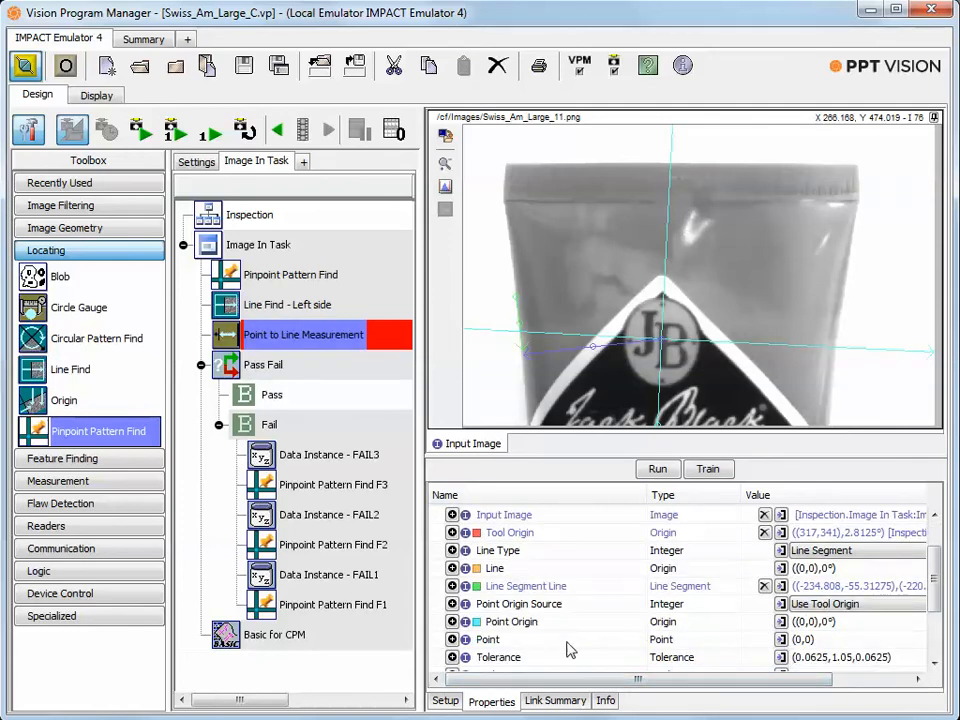
left_click(498, 657)
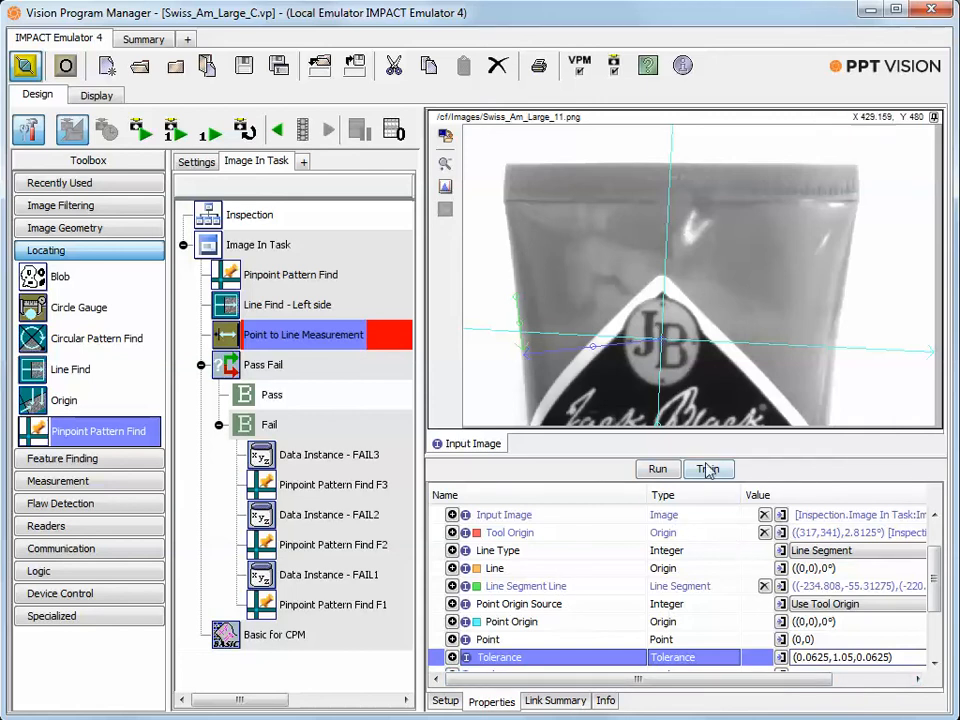
mouse_move(645, 333)
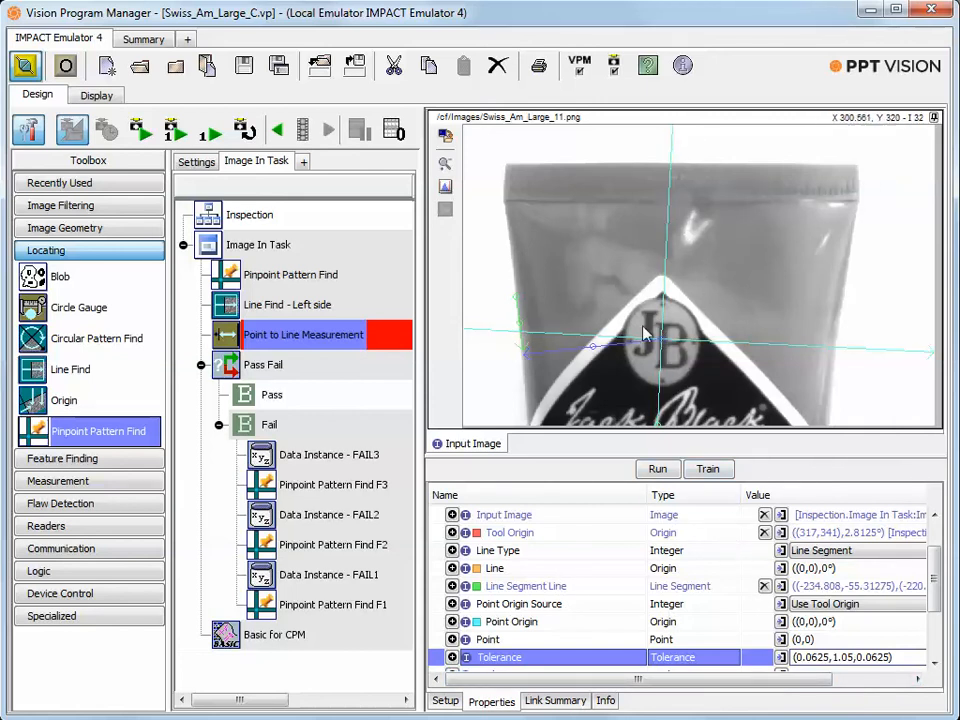
mouse_move(675, 190)
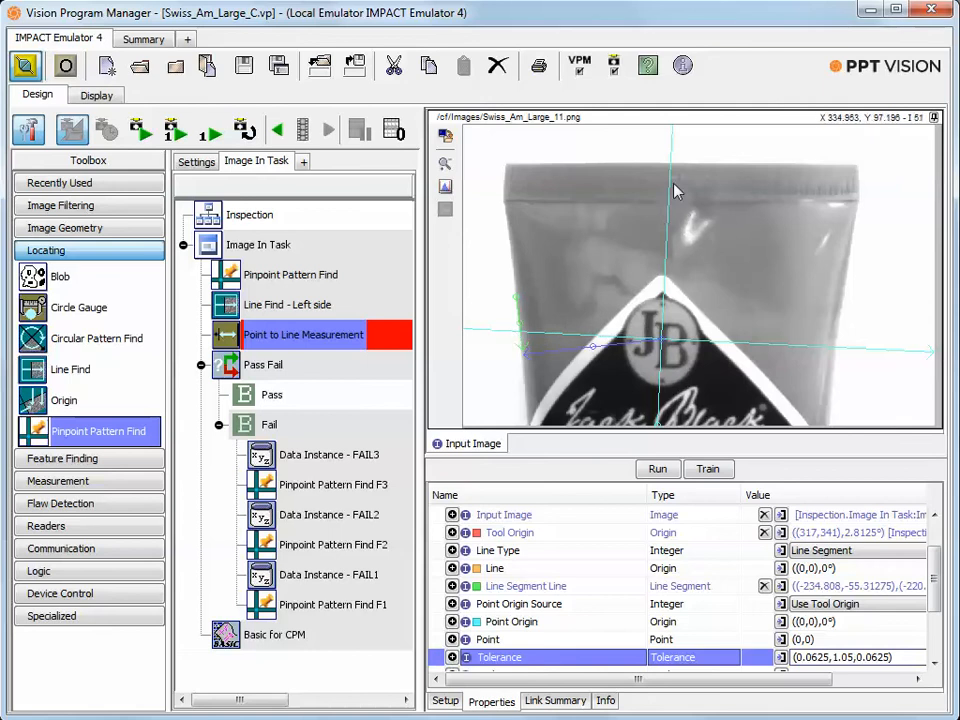
mouse_move(603, 333)
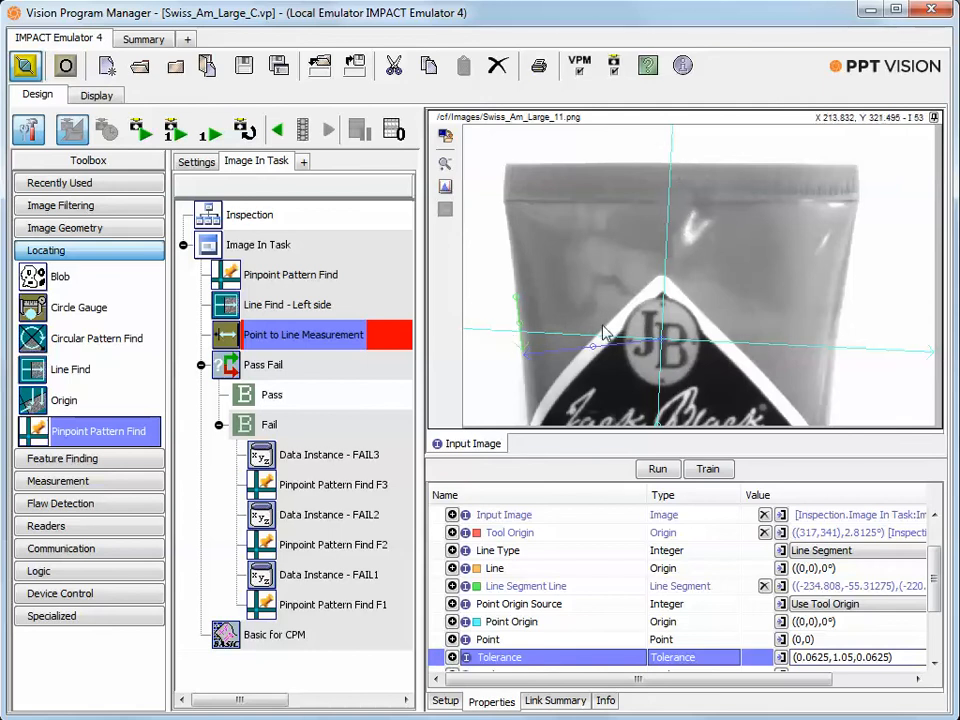
mouse_move(670, 197)
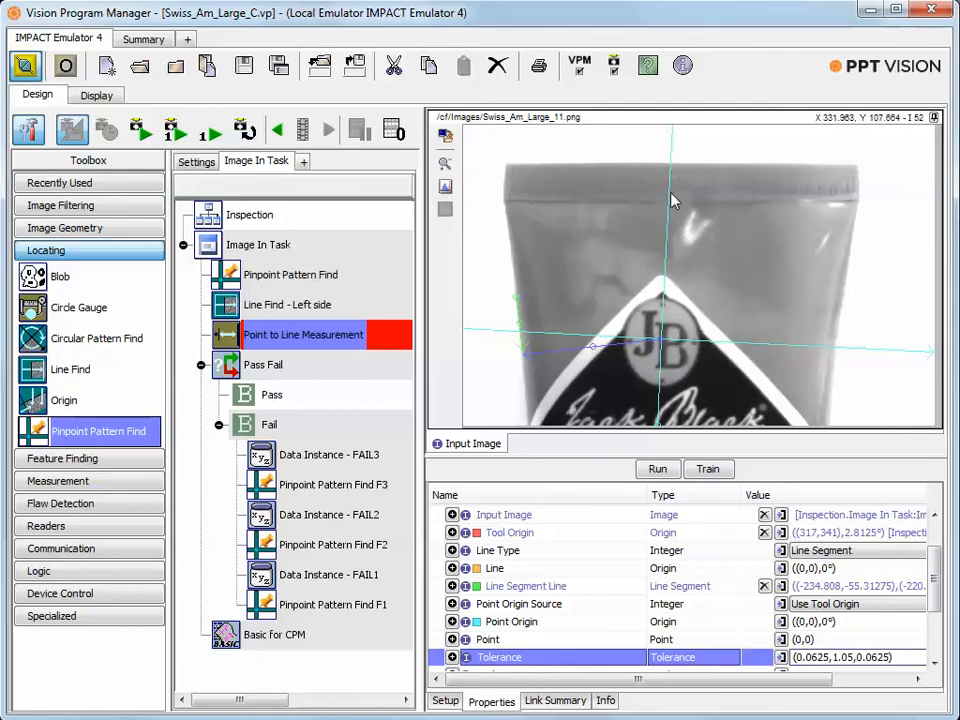
mouse_move(635, 325)
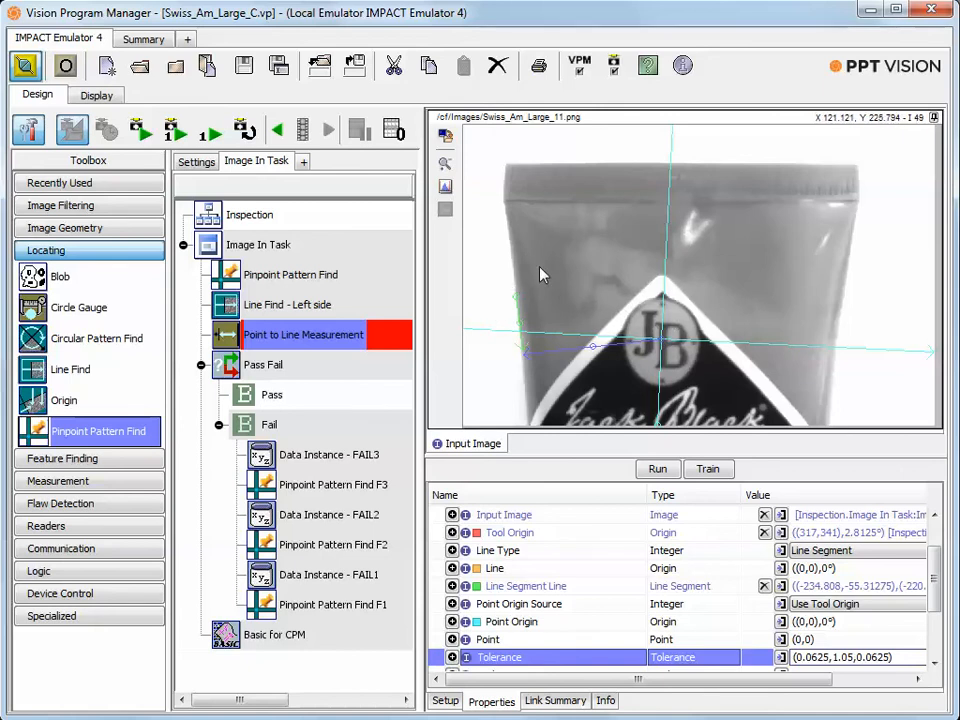
mouse_move(490, 299)
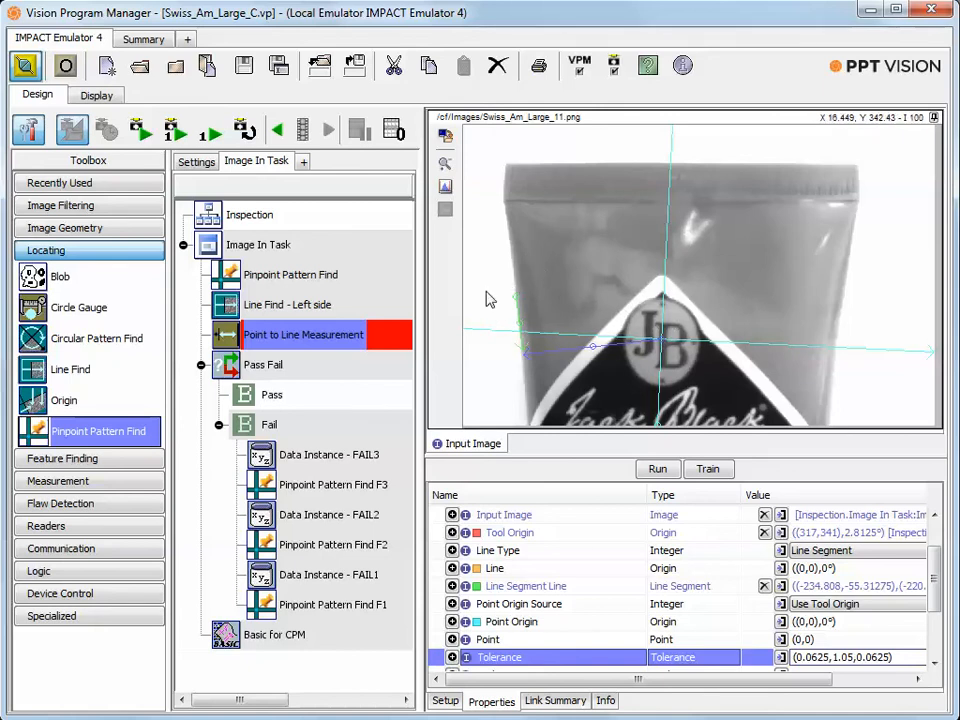
left_click(177, 130)
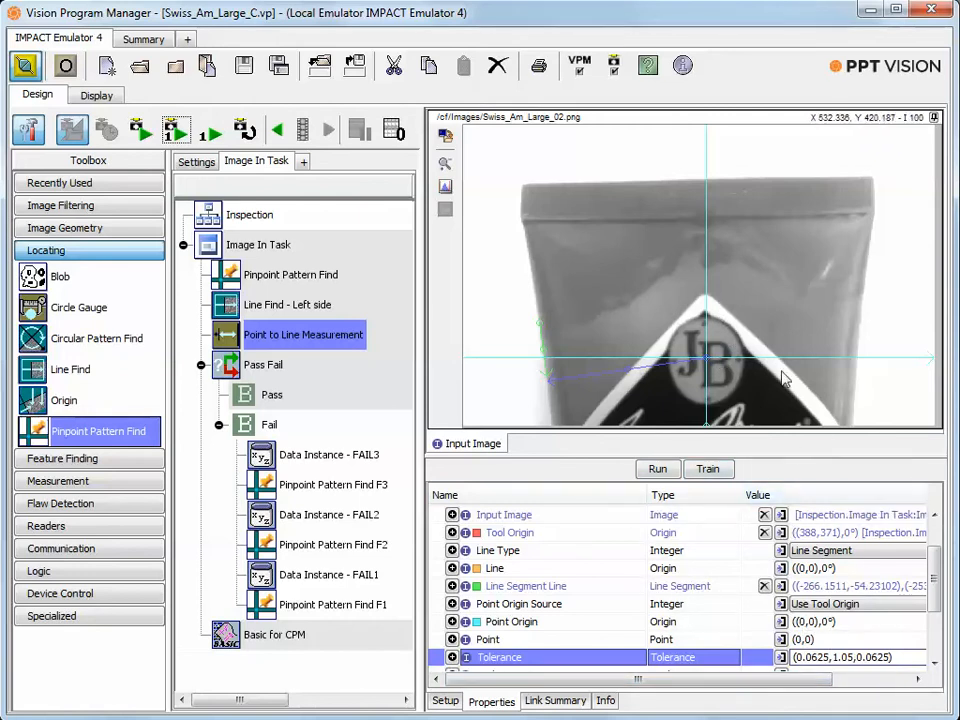
mouse_move(715, 295)
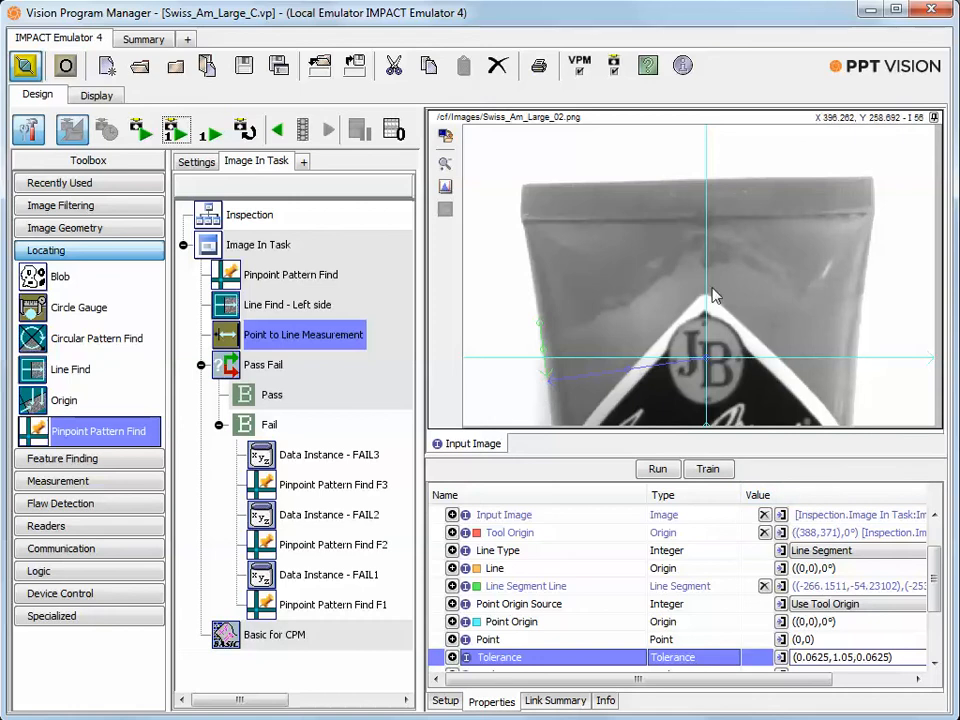
mouse_move(275, 295)
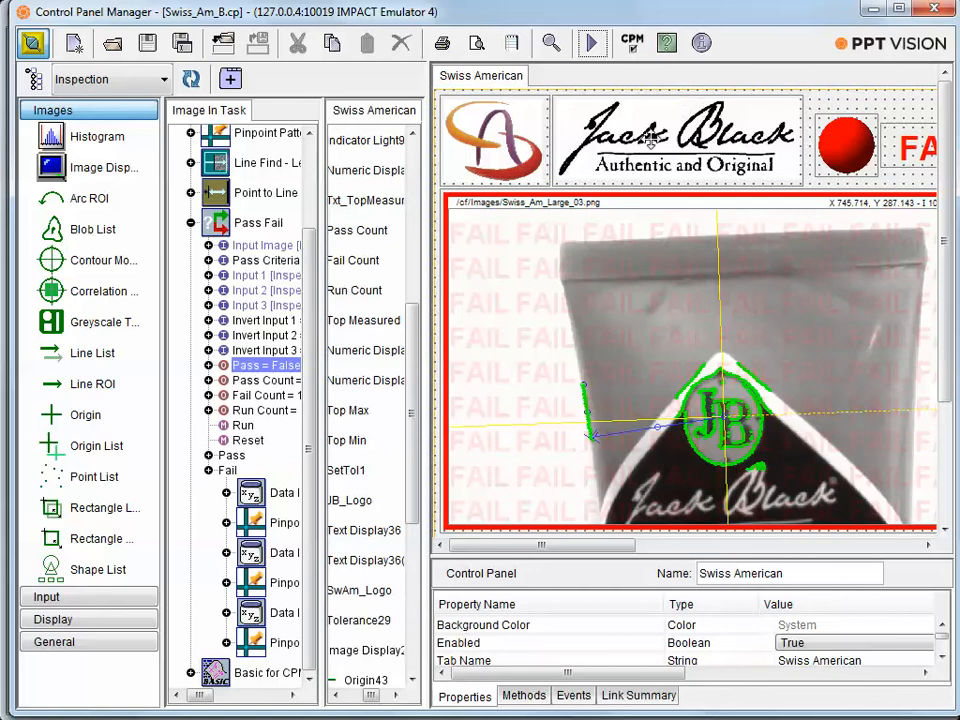
mouse_move(620, 150)
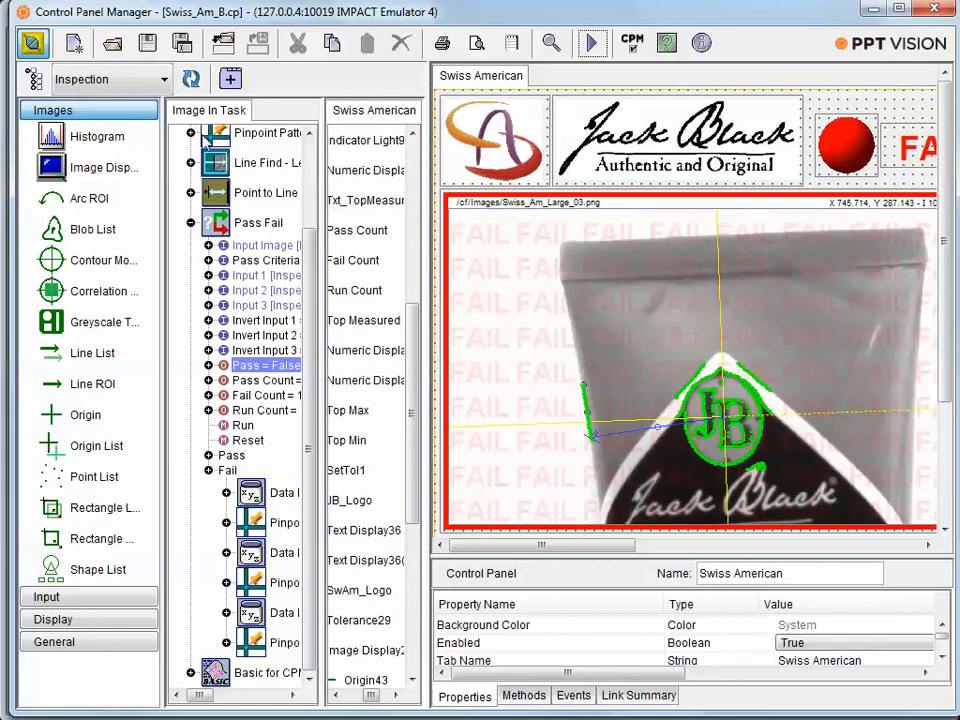
mouse_move(219, 513)
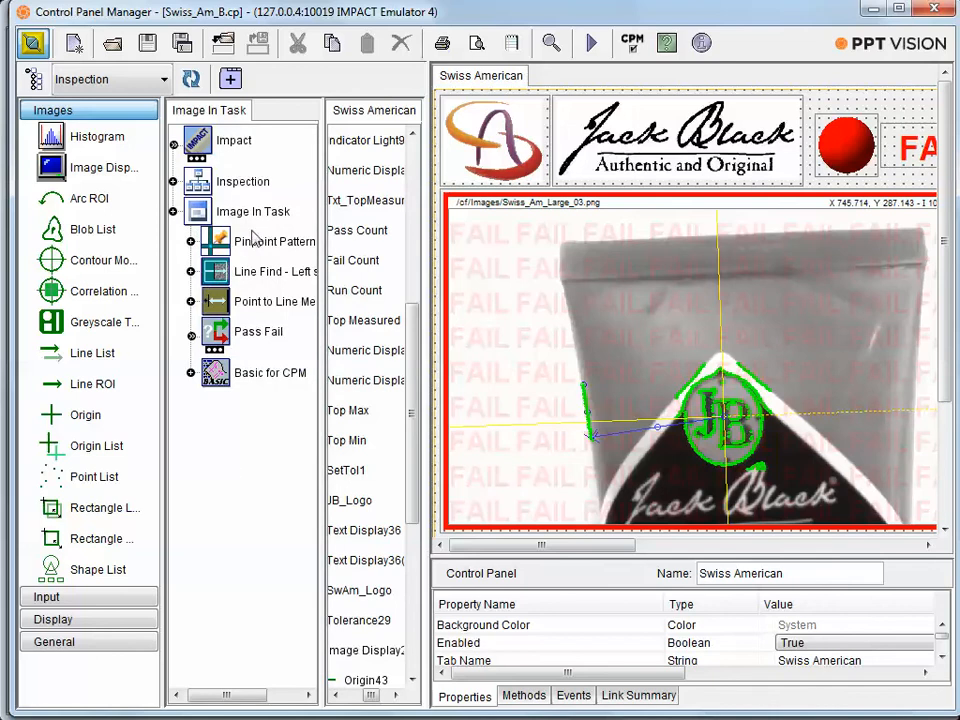
mouse_move(242, 185)
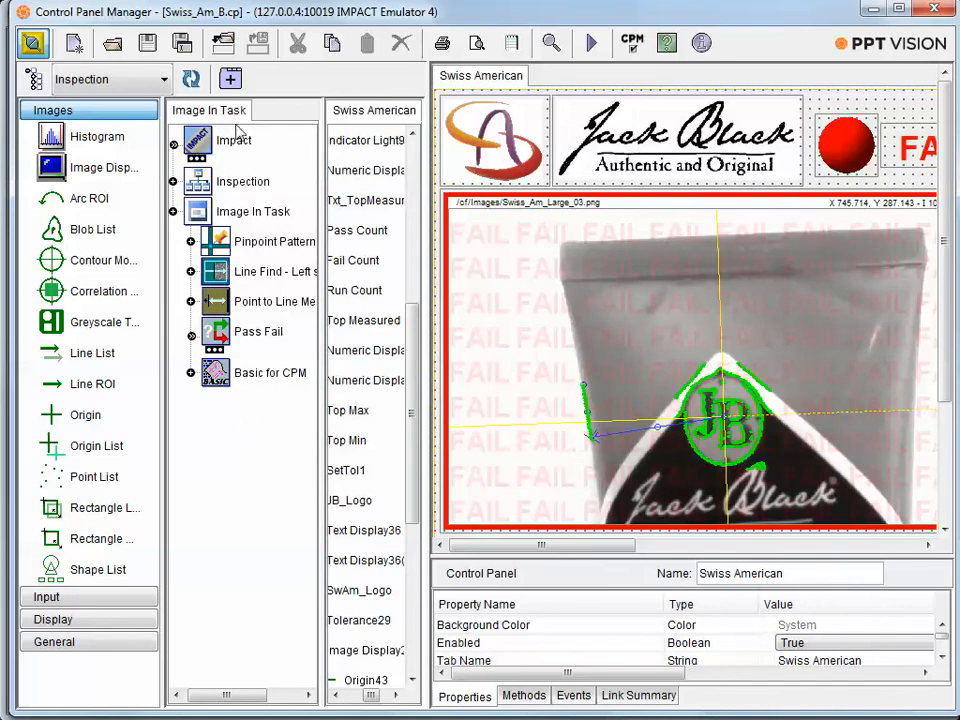
mouse_move(233, 283)
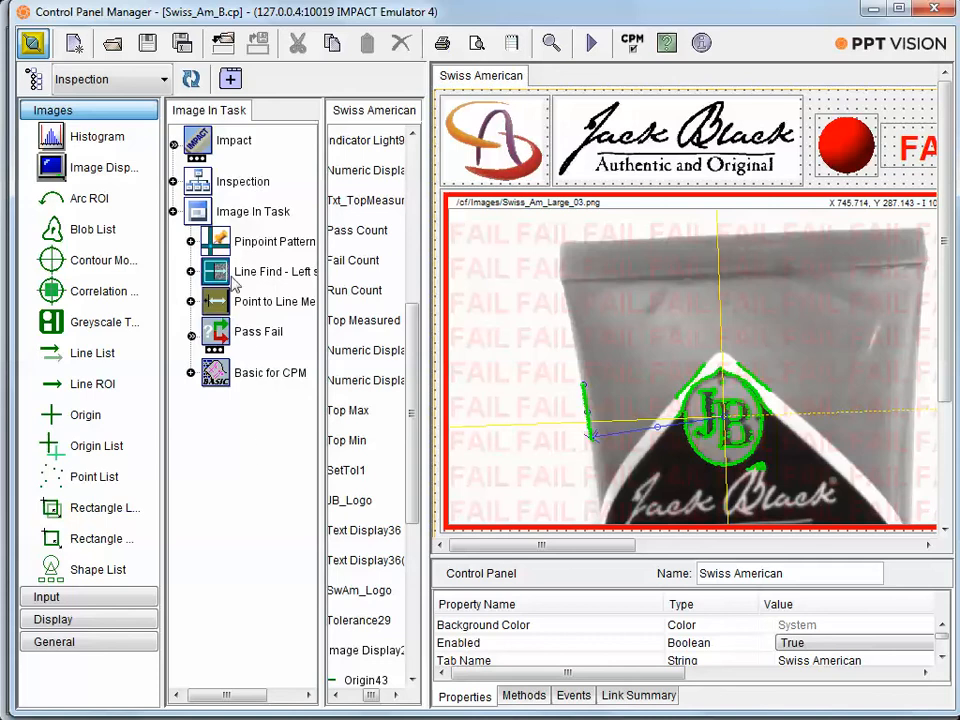
mouse_move(413, 193)
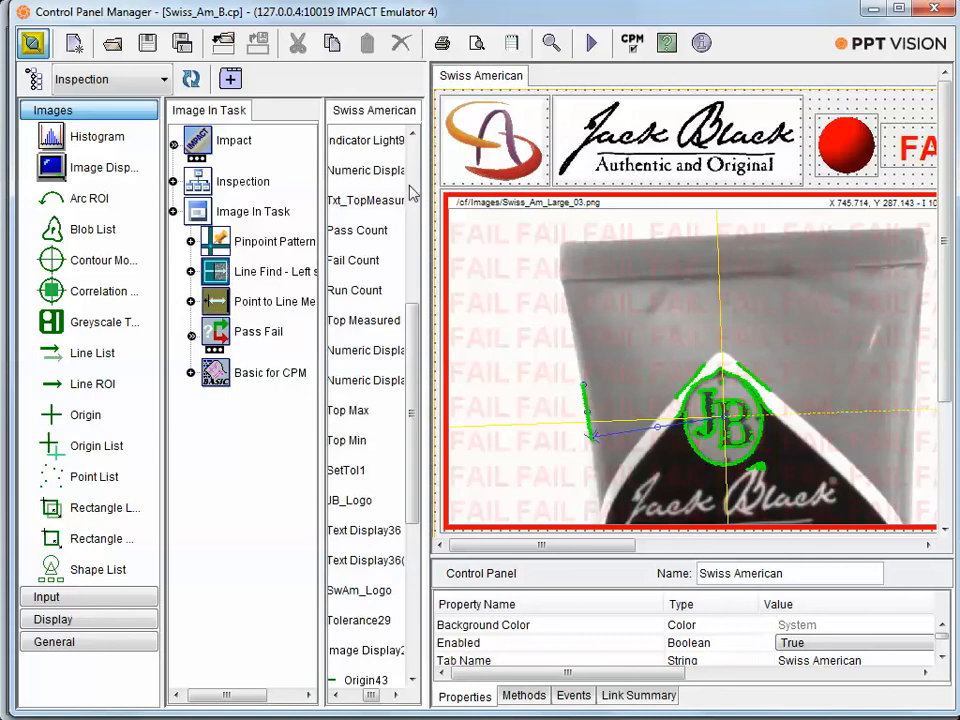
mouse_move(421, 437)
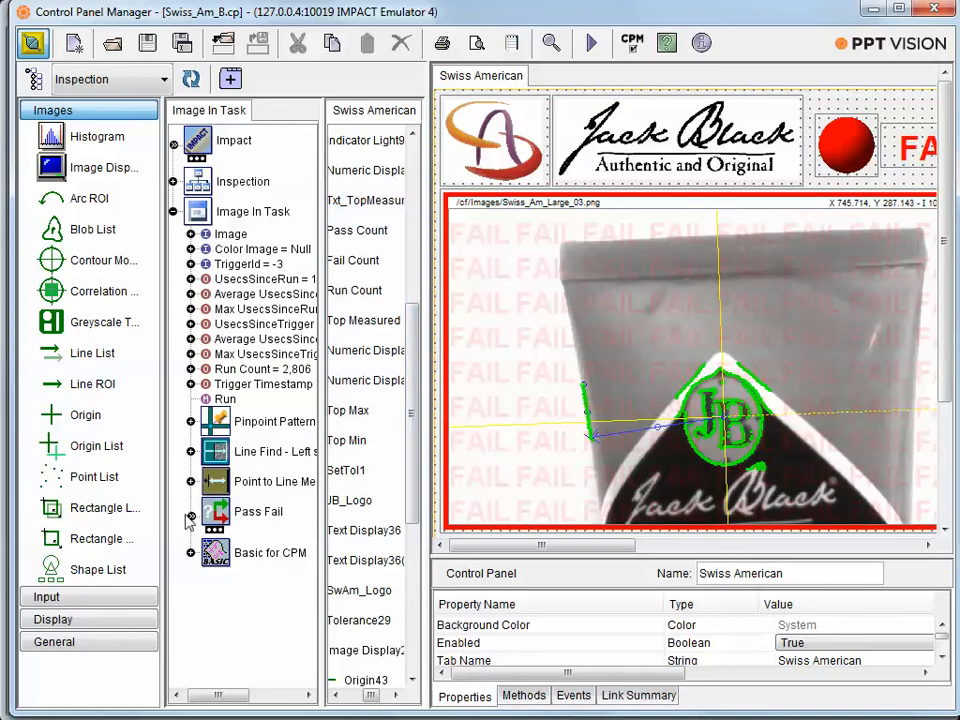
left_click(190, 511)
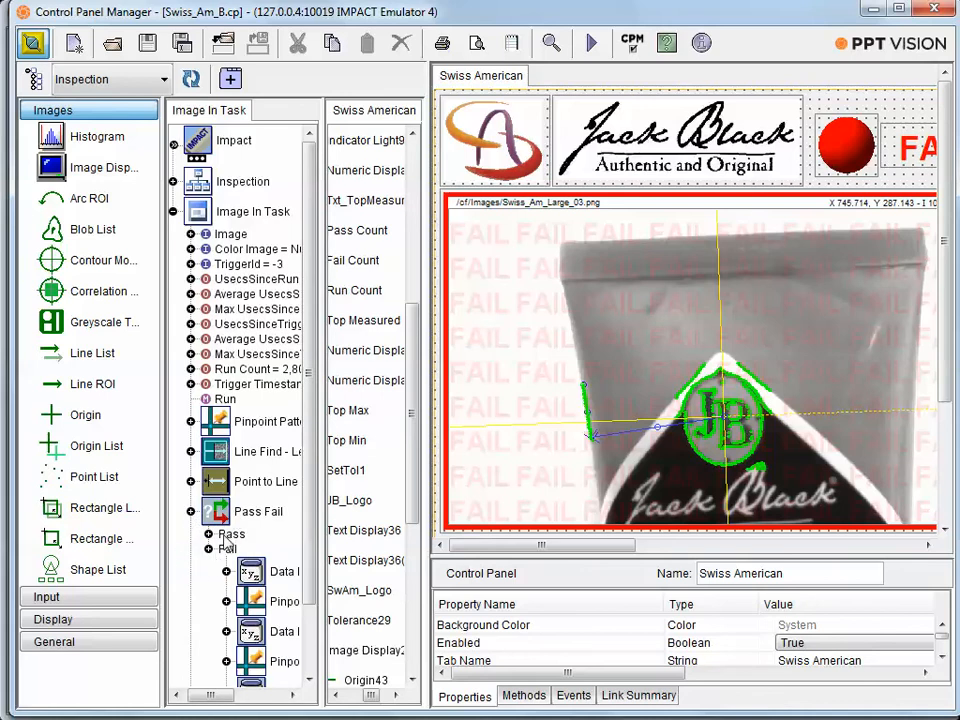
left_click(191, 511)
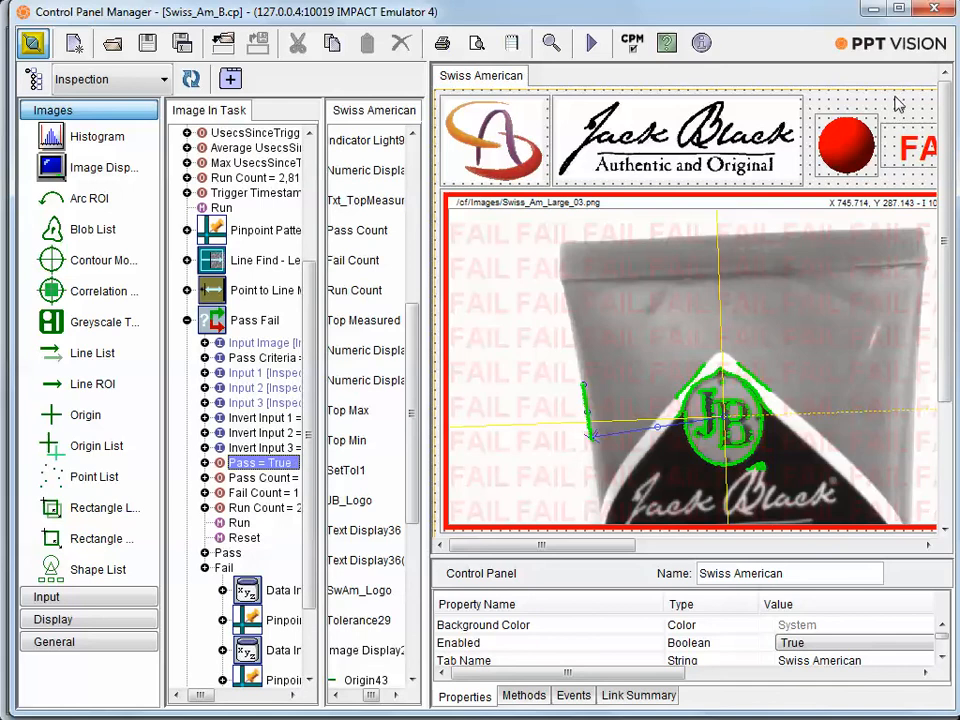
left_click(845, 143)
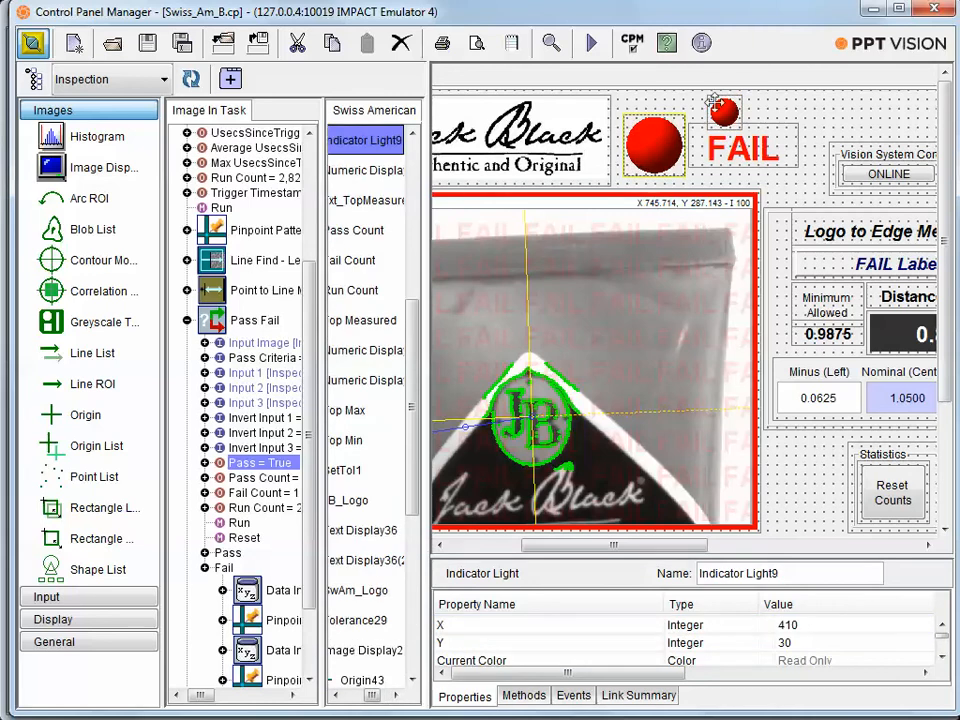
right_click(725, 110)
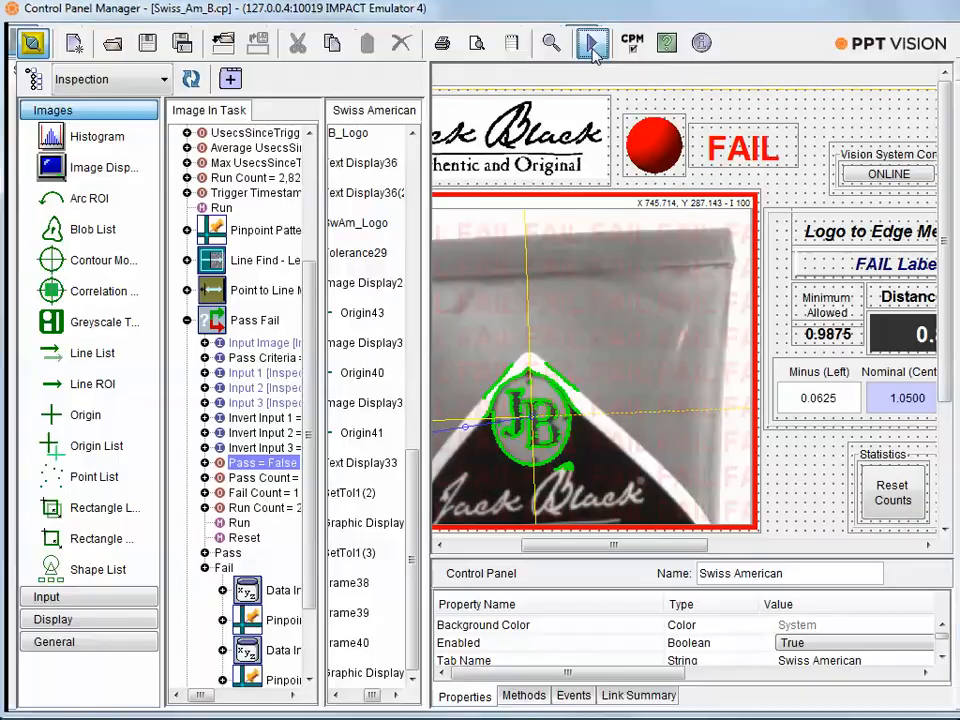
Run the operator panel live, showing PASS, Label CENTERED and a 1.0525 distance
left_click(592, 42)
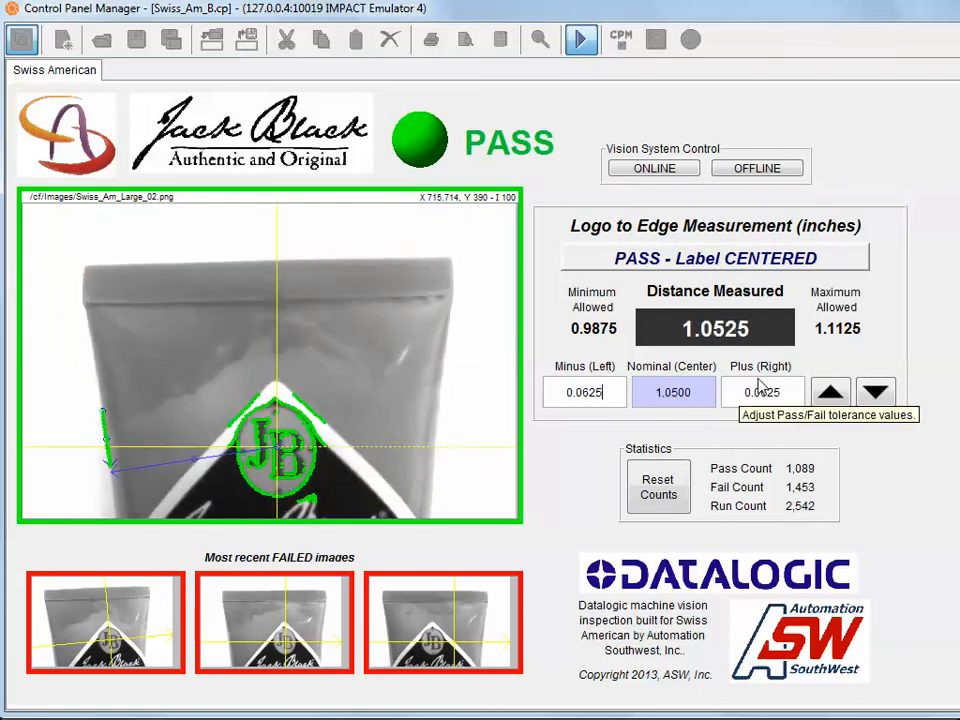
left_click(875, 392)
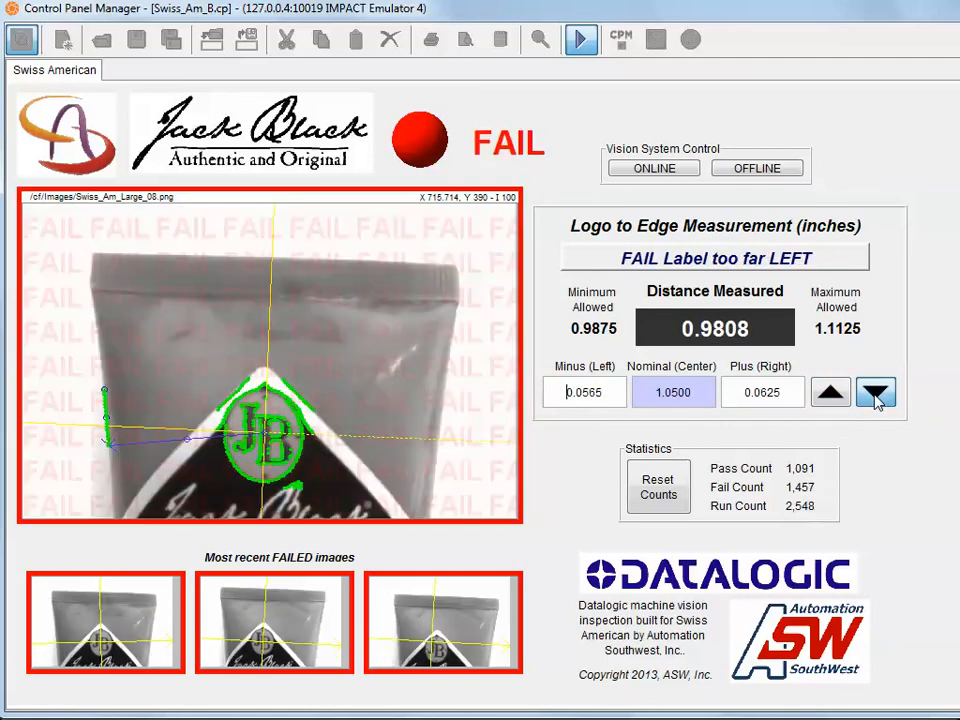
left_click(875, 392)
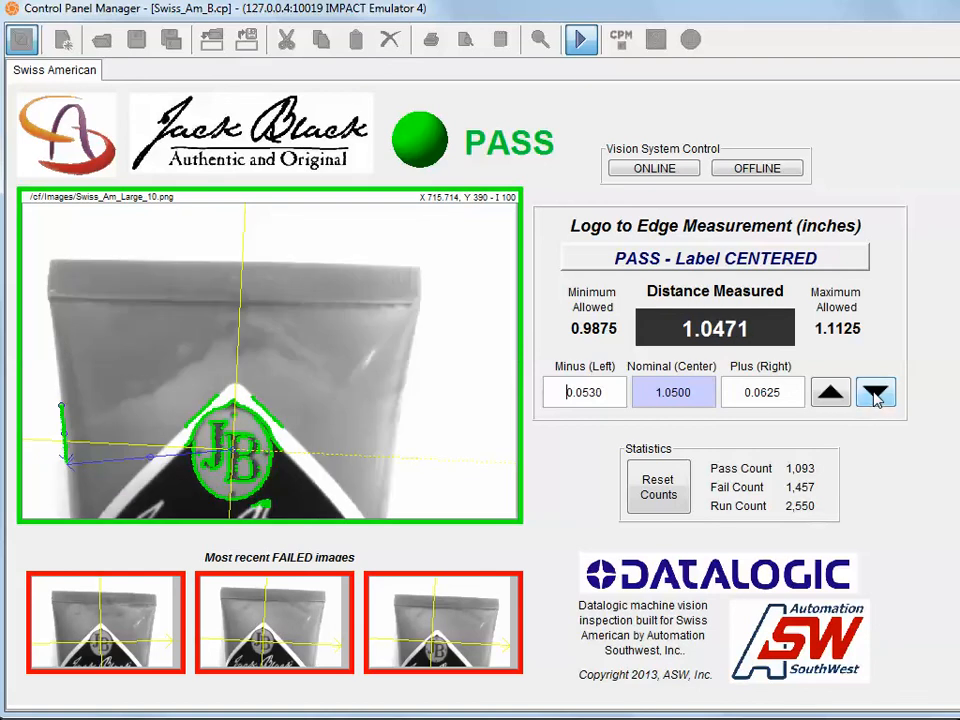
left_click(875, 392)
type("0.0625")
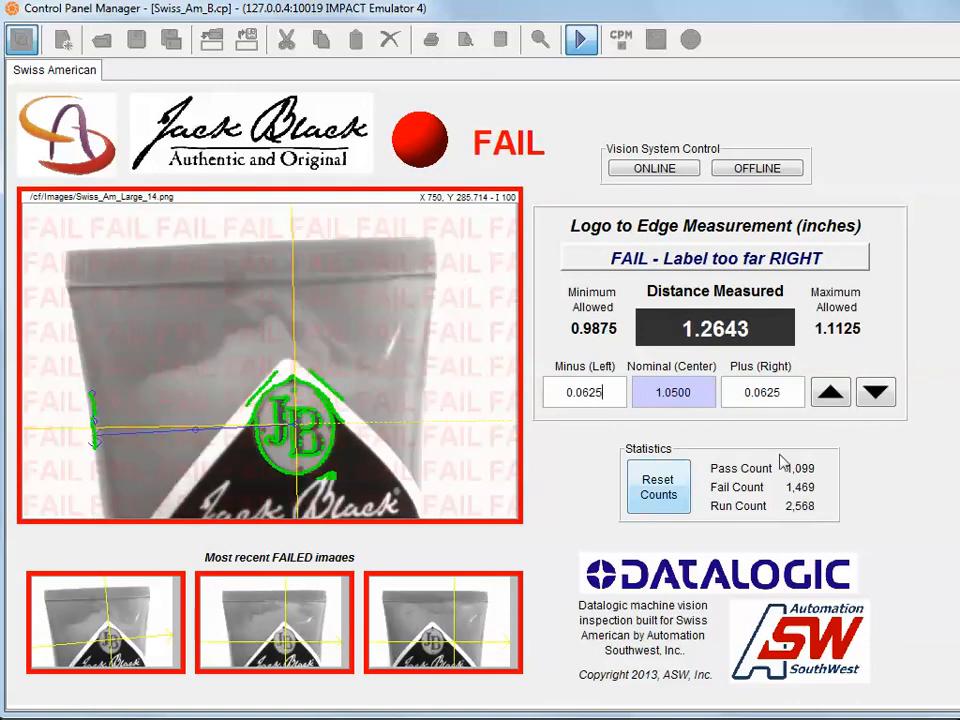
Reset the pass, fail and run counts, then let the panel run up to 57 runs
left_click(657, 487)
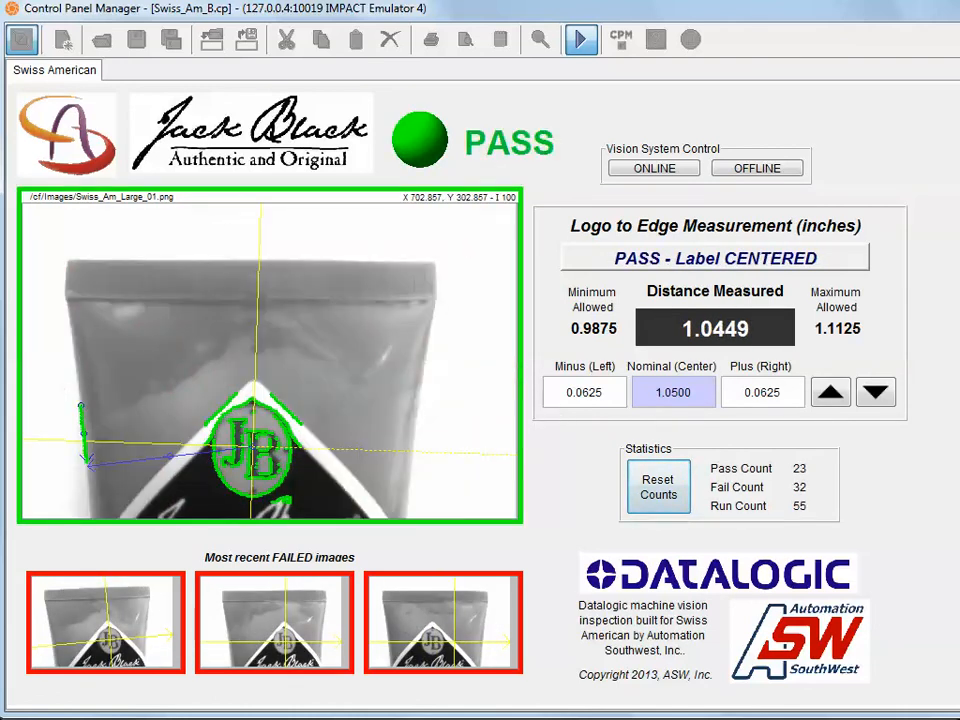
left_click(581, 39)
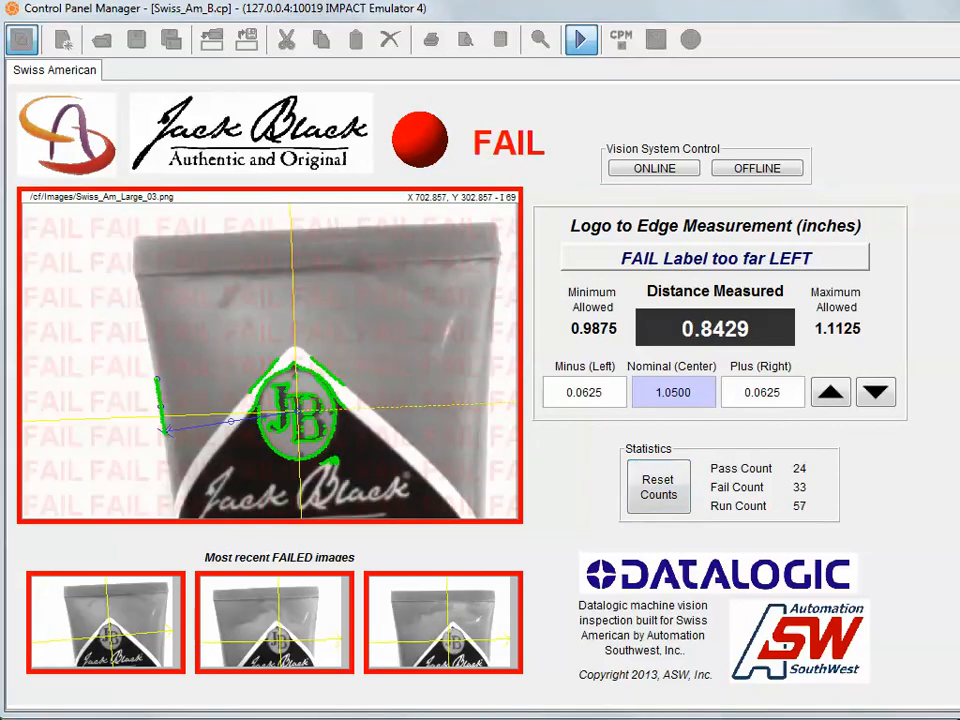